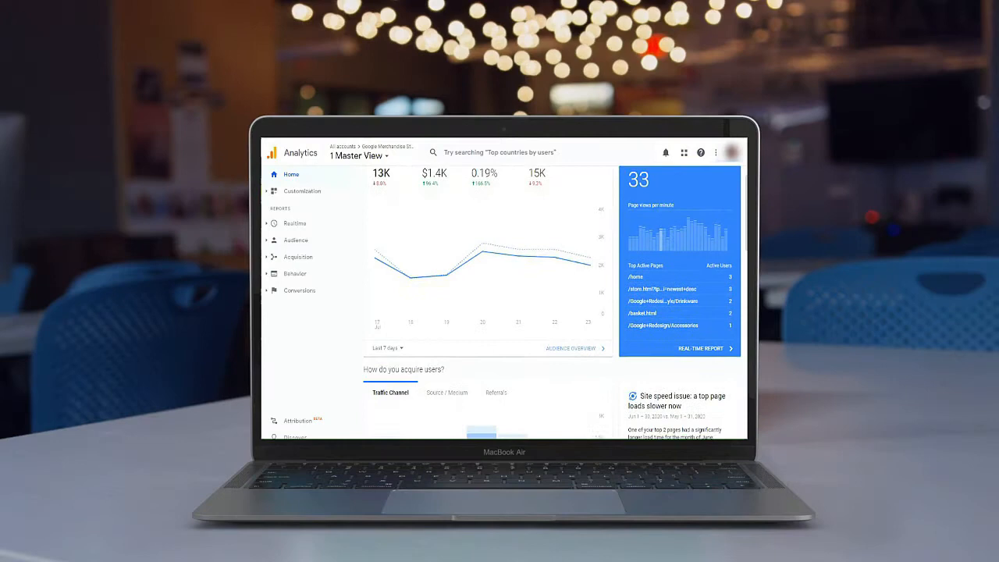
- From the MonsterInsights account area, save google-analytics-premium-v7.18.0.zip to the Downloads folder
scroll("down", 3)
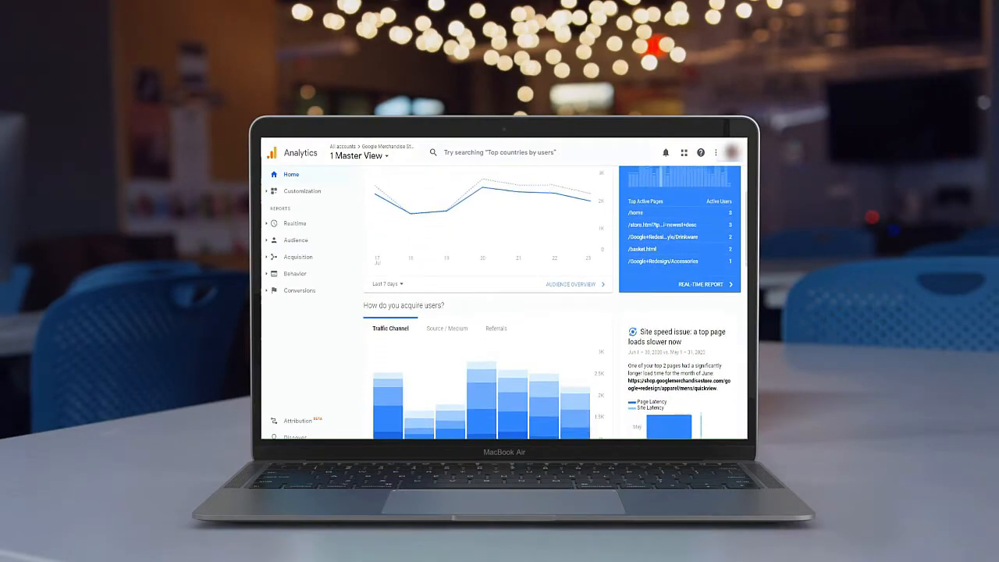
scroll("down", 3)
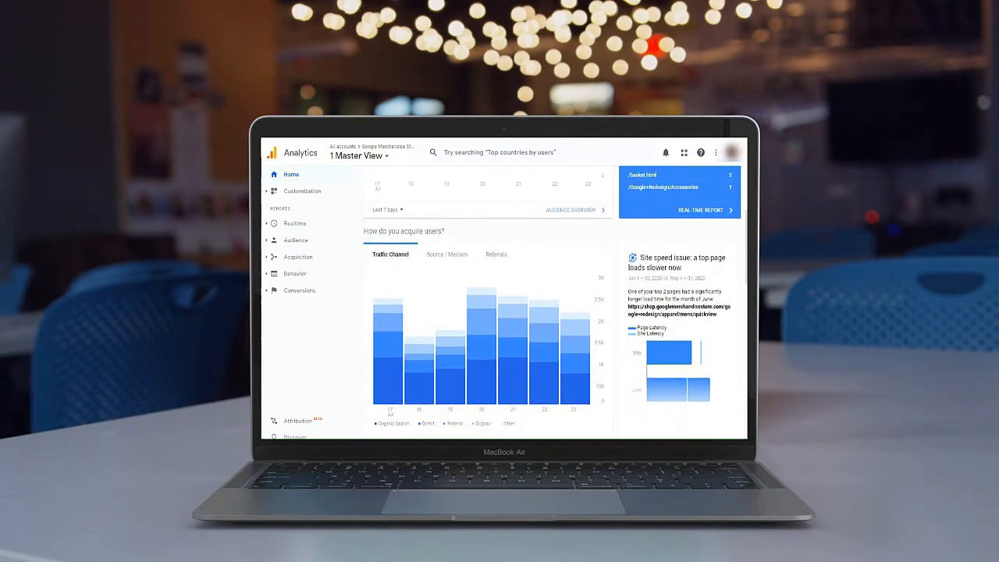
scroll("down", 3)
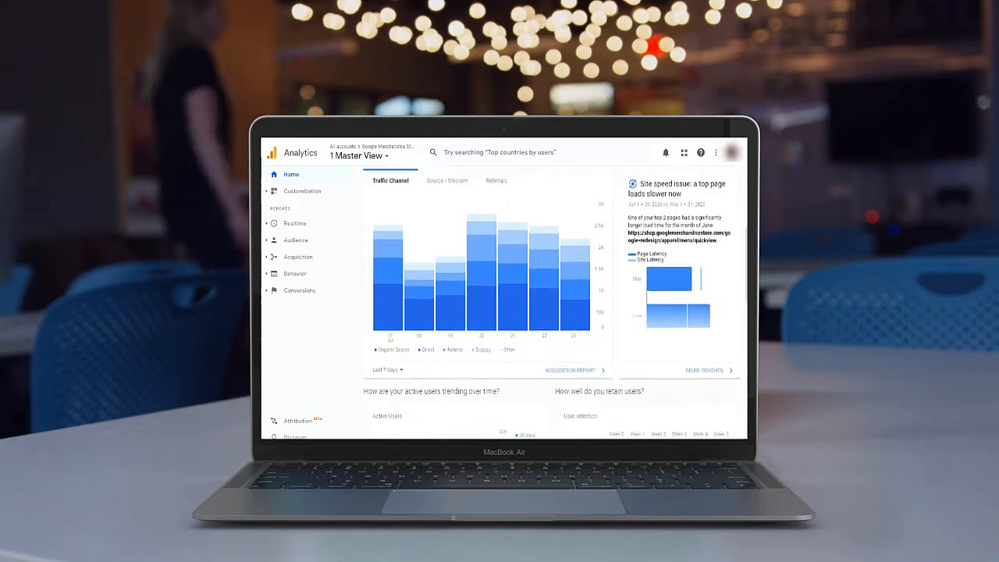
scroll("down", 3)
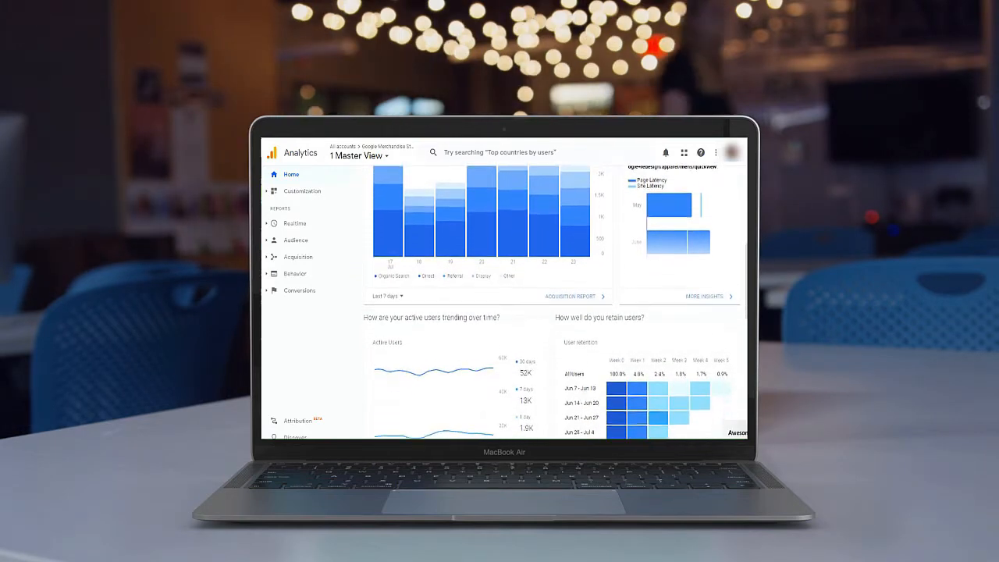
scroll("down", 3)
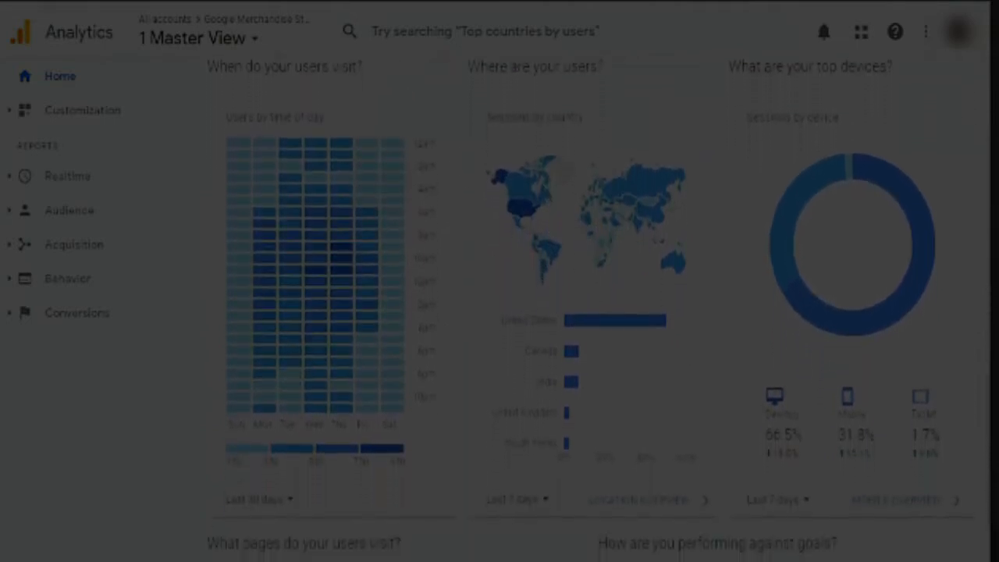
scroll("down", 3)
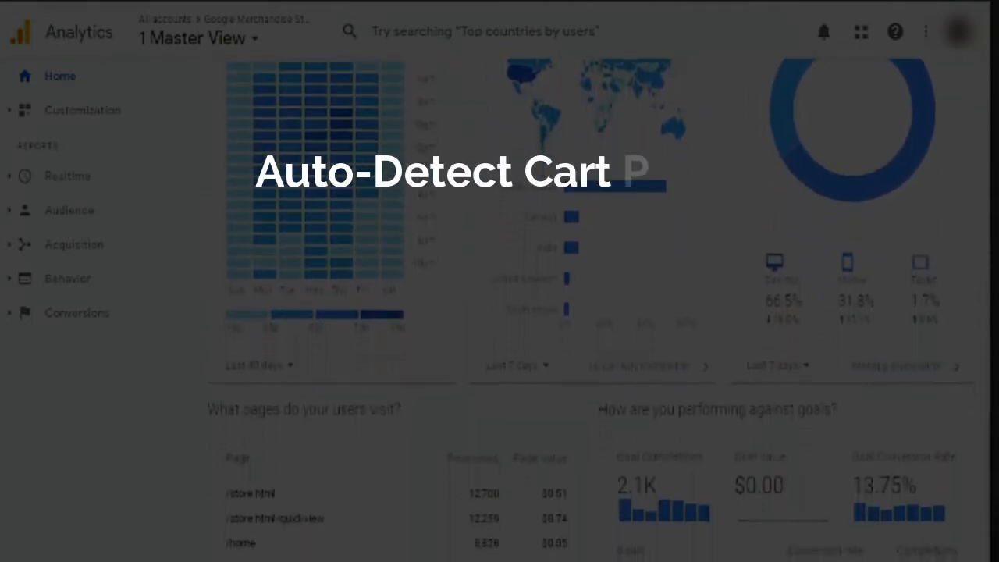
scroll("down", 3)
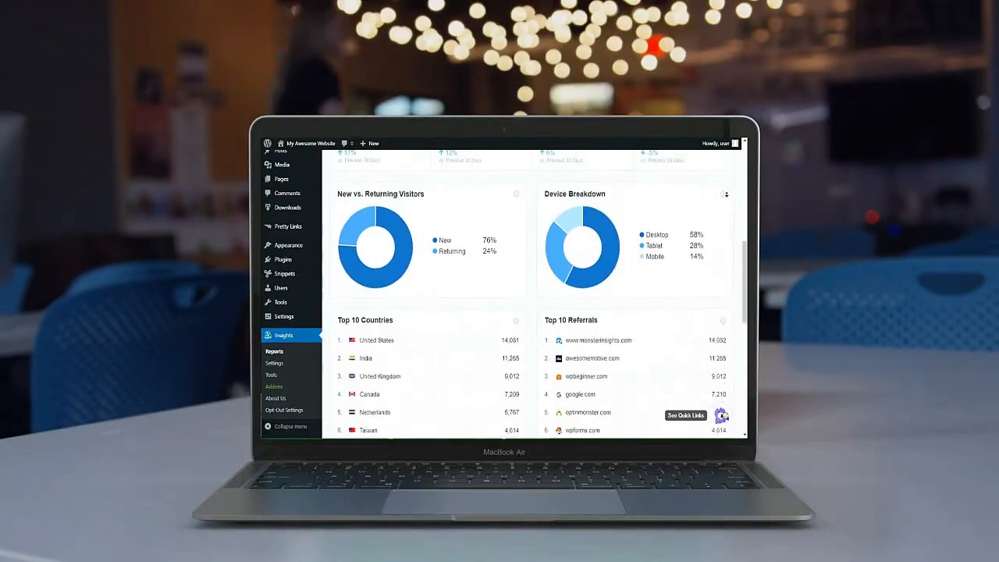
scroll("down", 3)
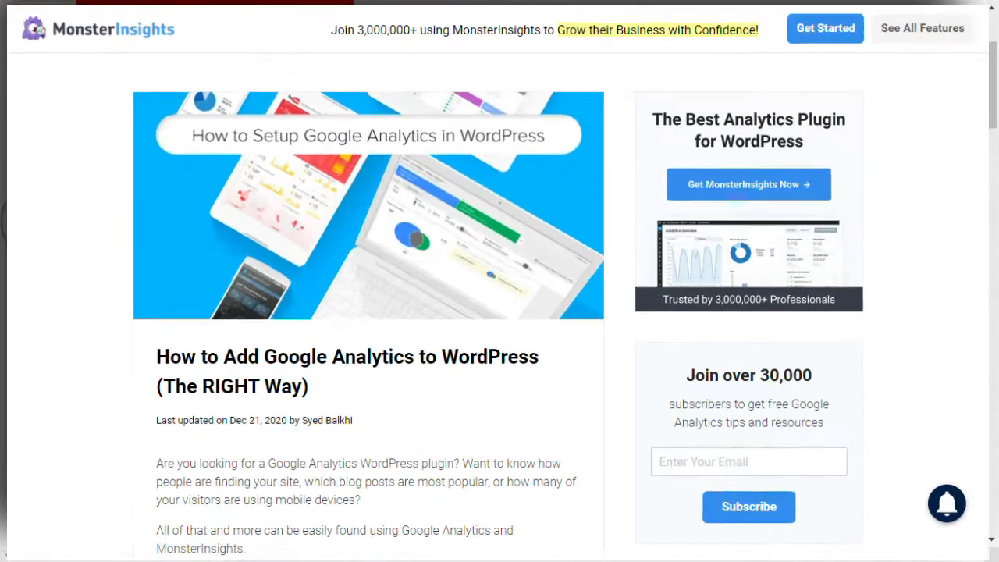
scroll("down", 3)
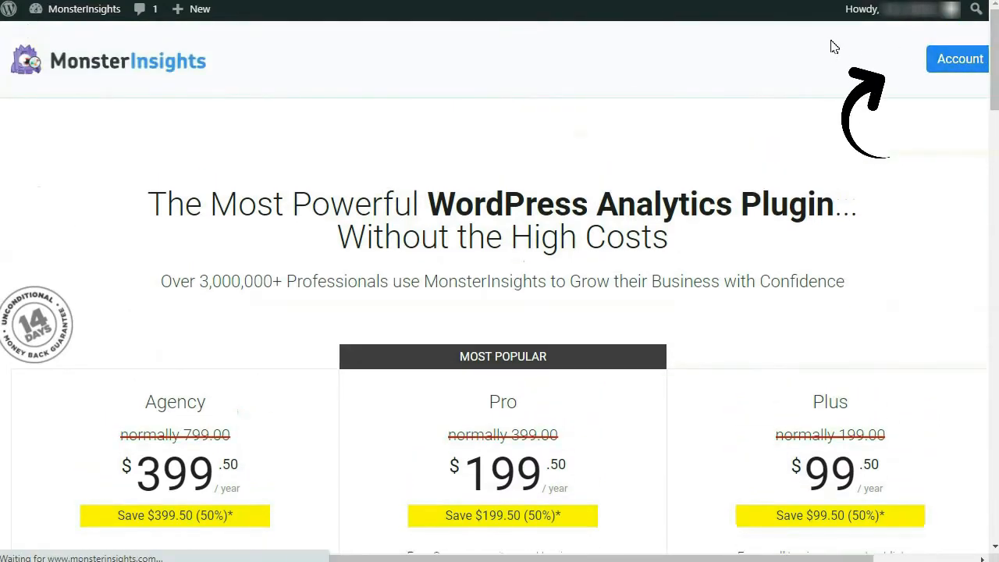
left_click(958, 59)
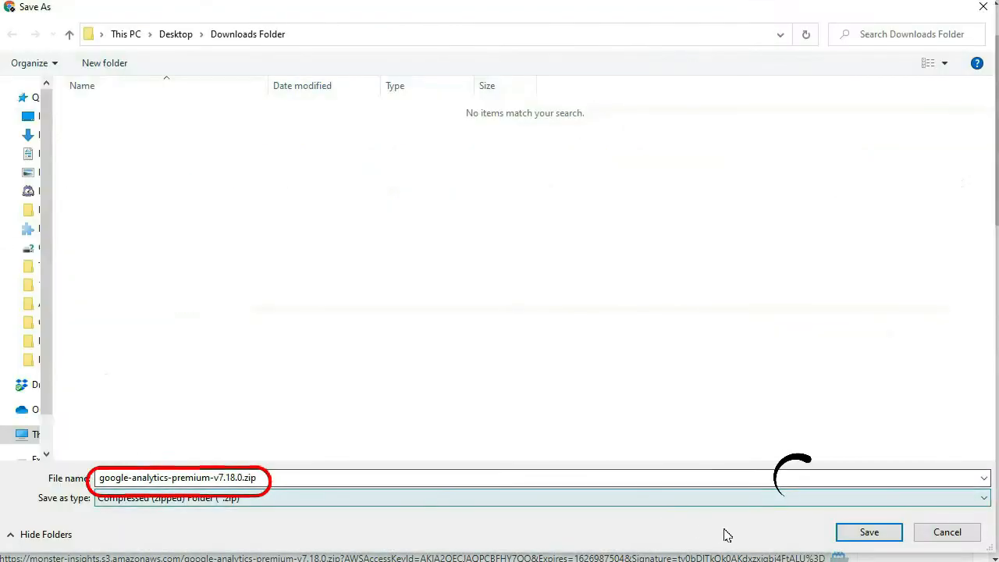
left_click(868, 531)
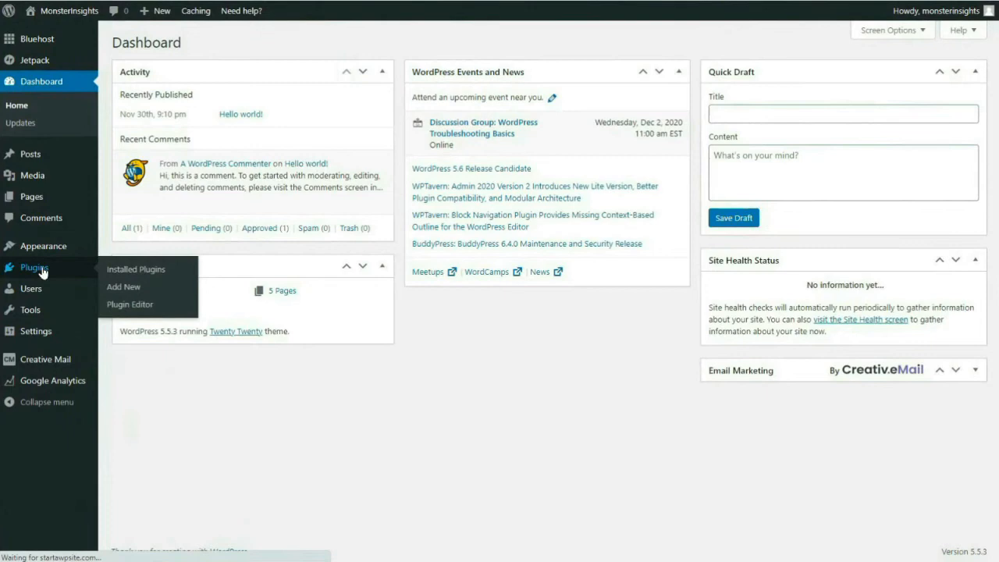
- Upload google-analytics-premium-v7.12.2.zip via Plugins > Add New and install it
left_click(134, 269)
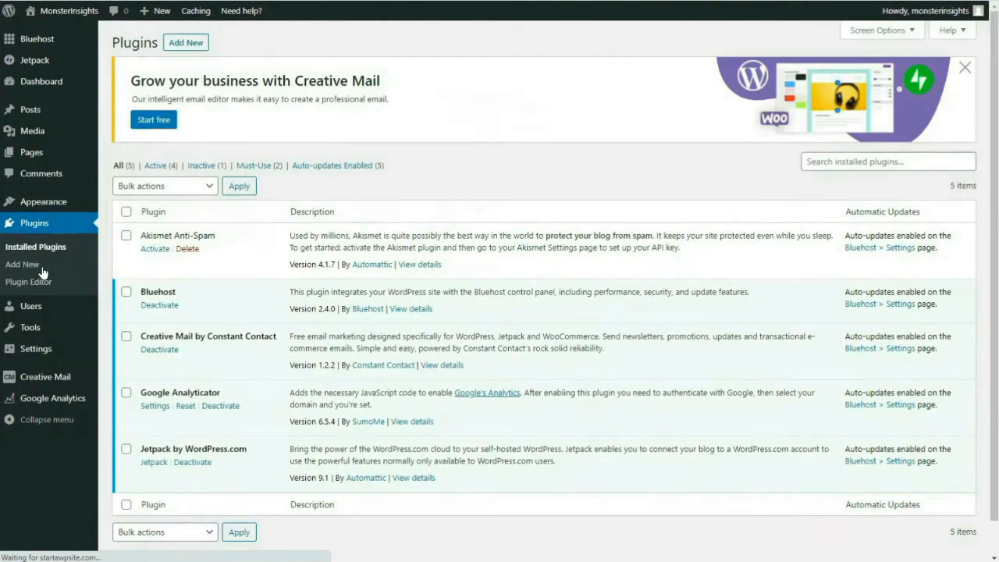
left_click(22, 264)
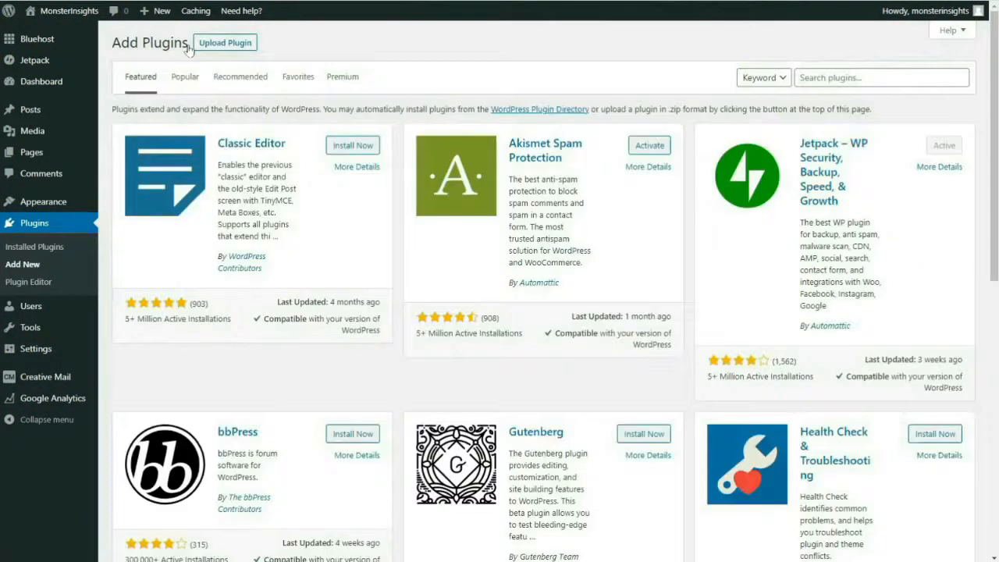
left_click(225, 42)
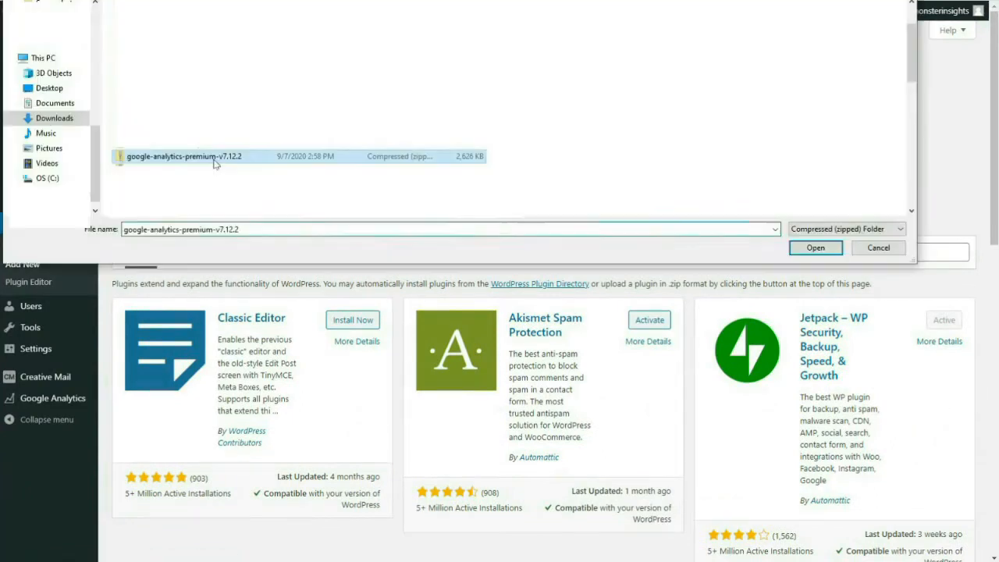
left_click(815, 246)
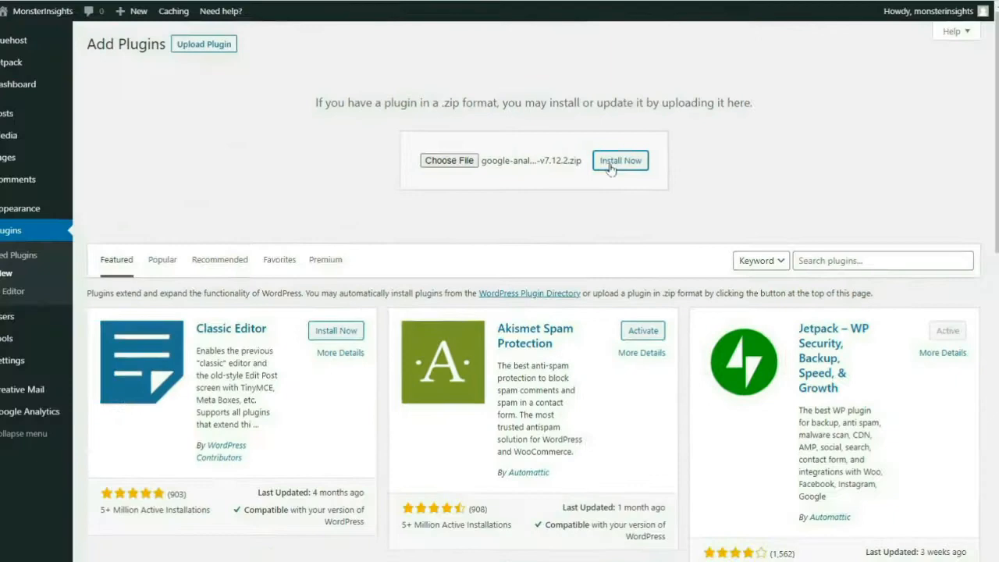
left_click(619, 159)
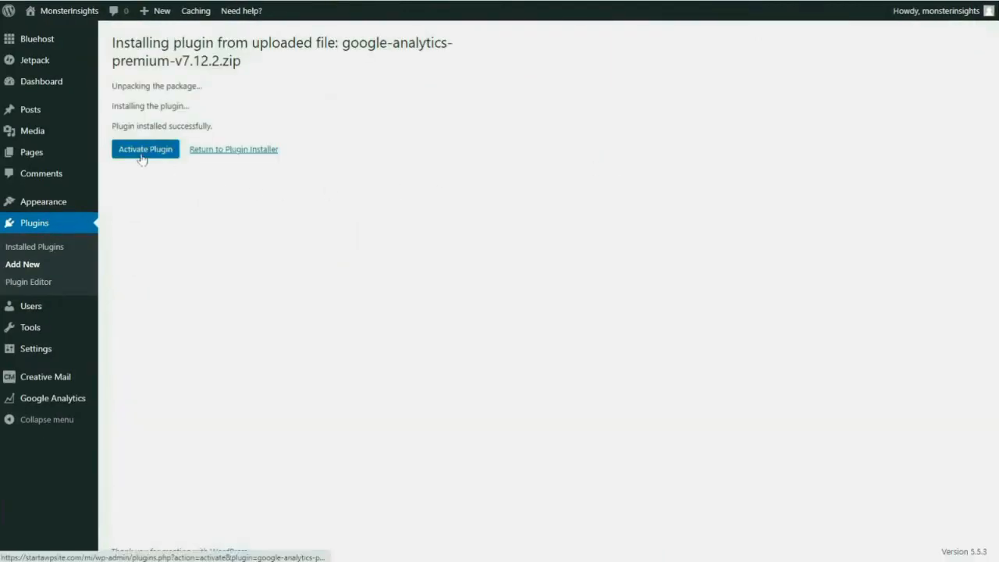
- Activate the MonsterInsights plugin and launch its setup wizard from the welcome page
left_click(146, 150)
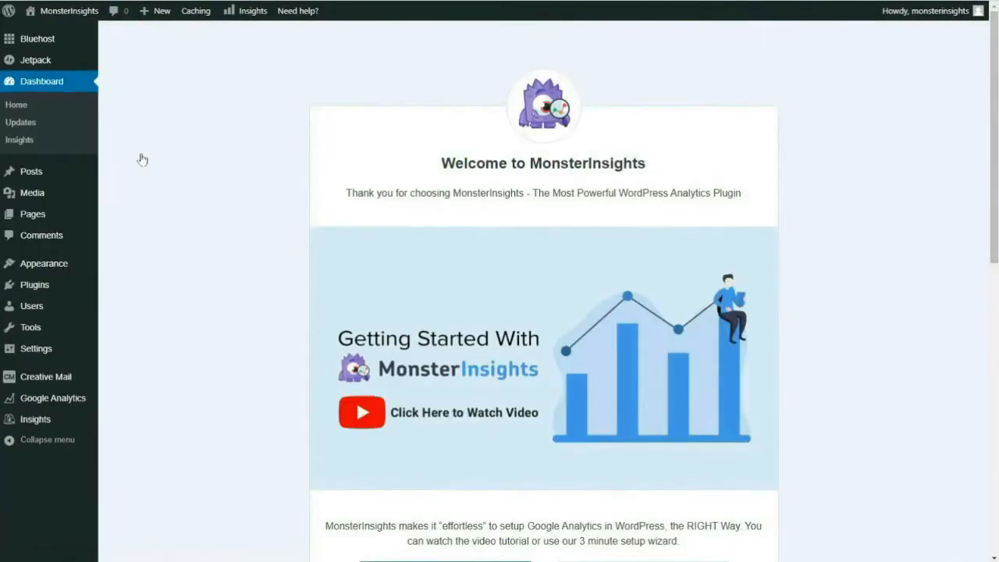
scroll("down", 3)
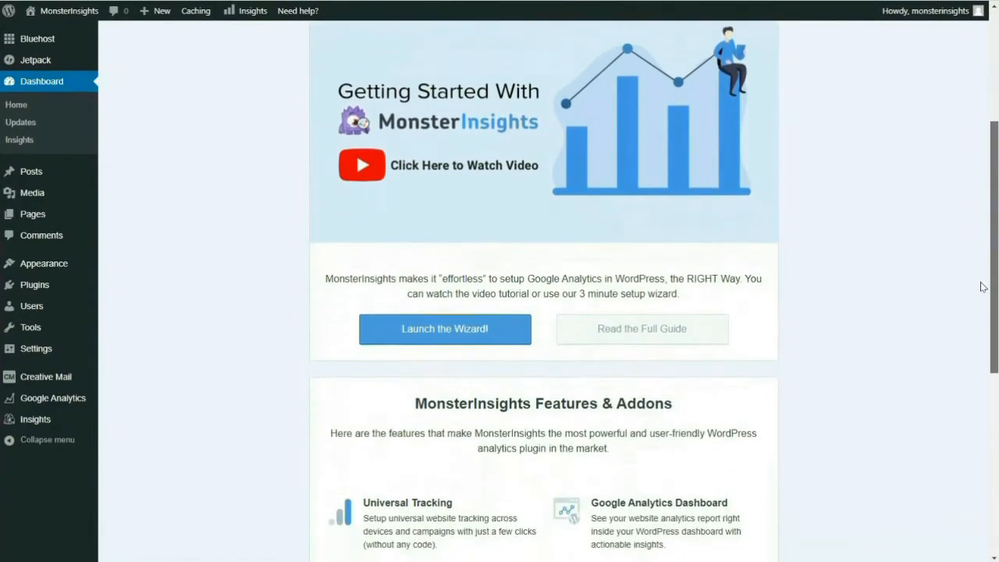
scroll("down", 3)
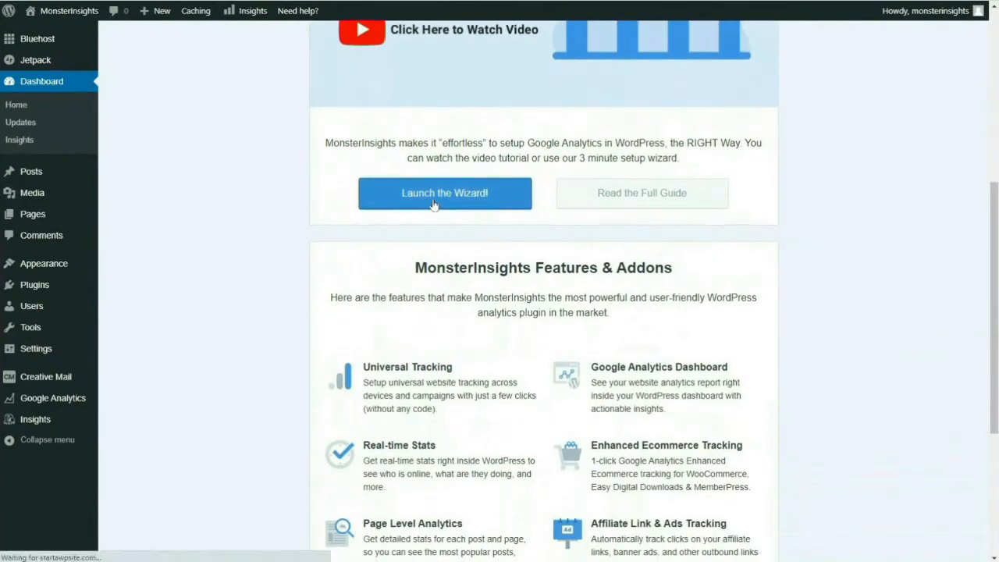
left_click(445, 193)
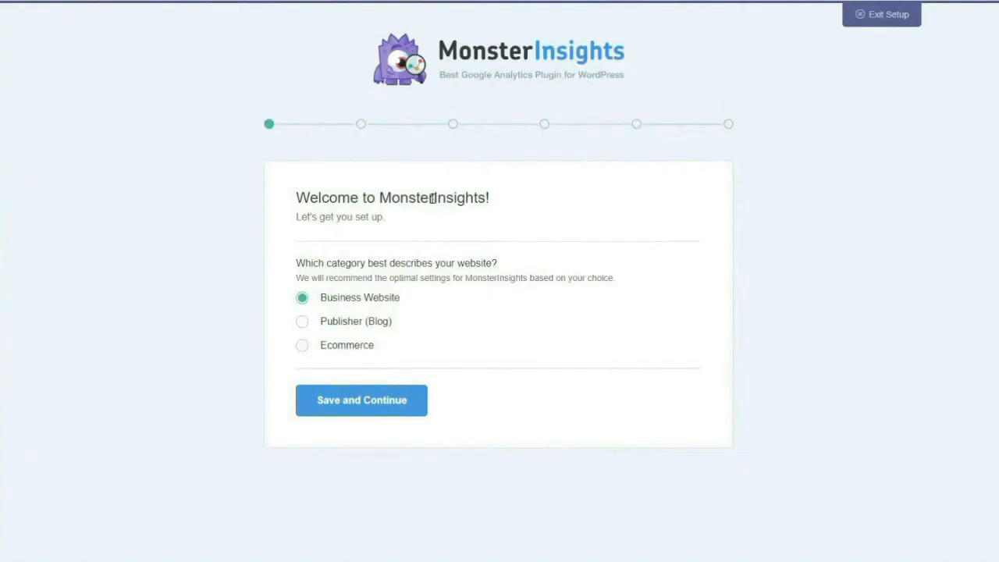
left_click(362, 400)
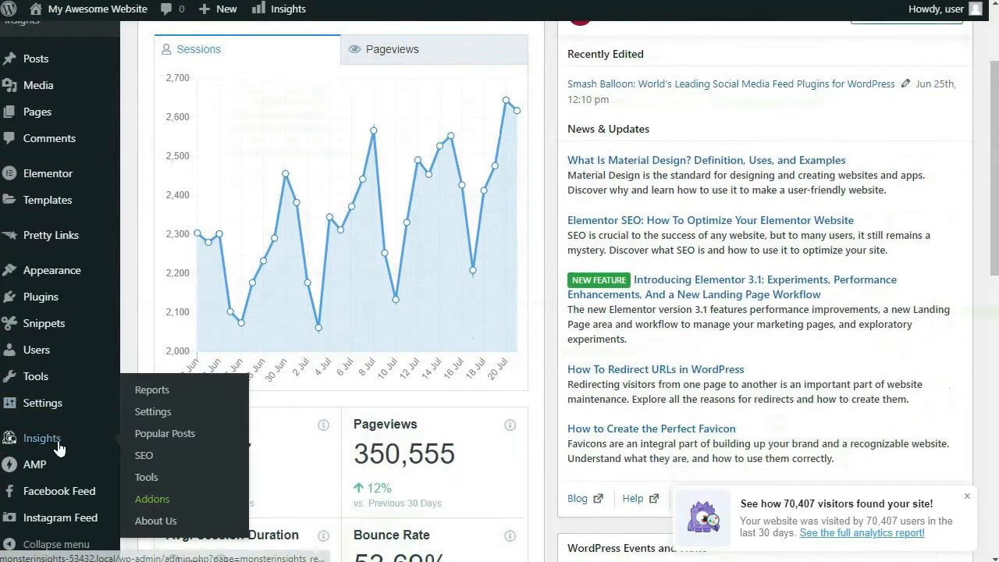
mouse_move(122, 451)
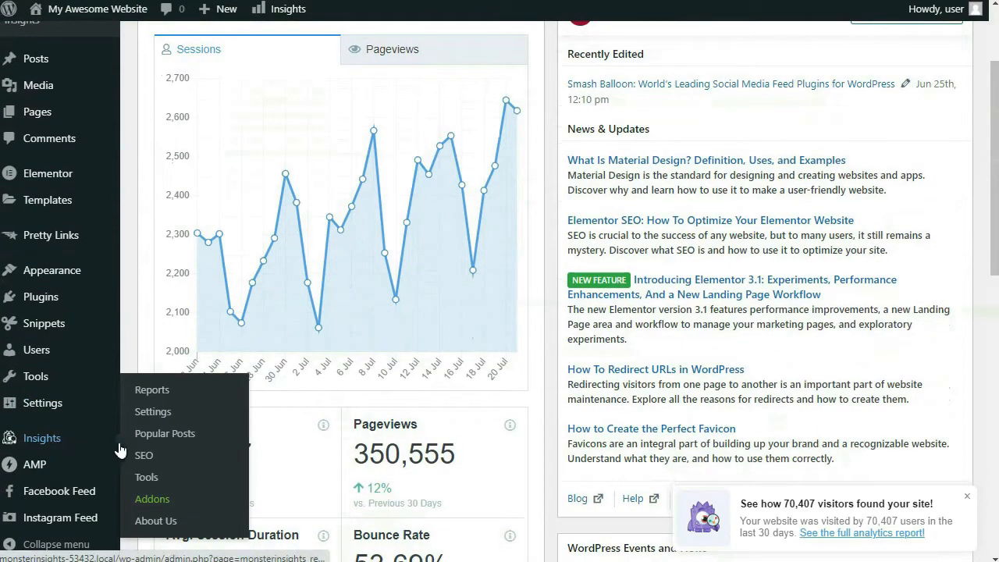
- Install and activate the eCommerce addon from the Insights > Addons page
left_click(152, 498)
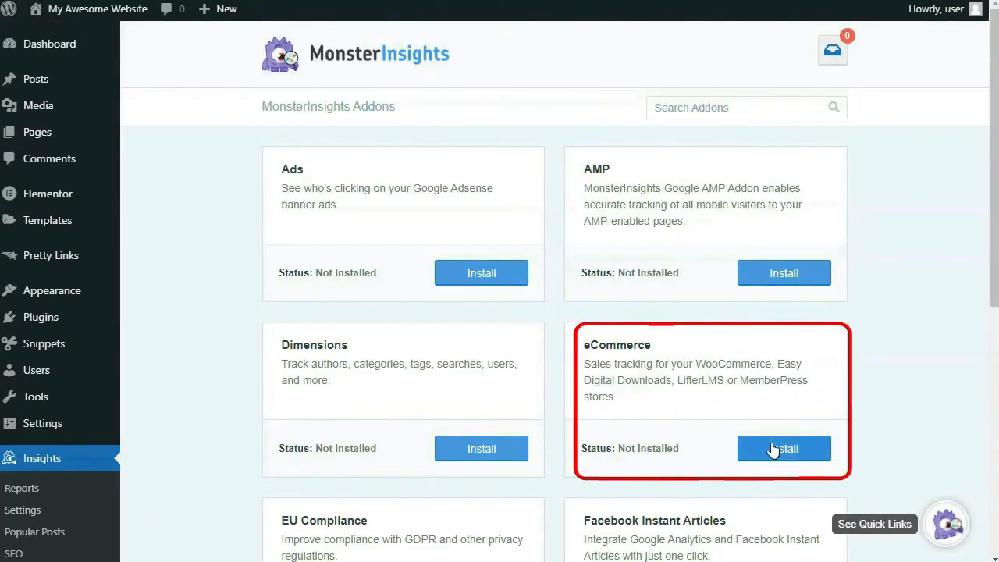
left_click(784, 448)
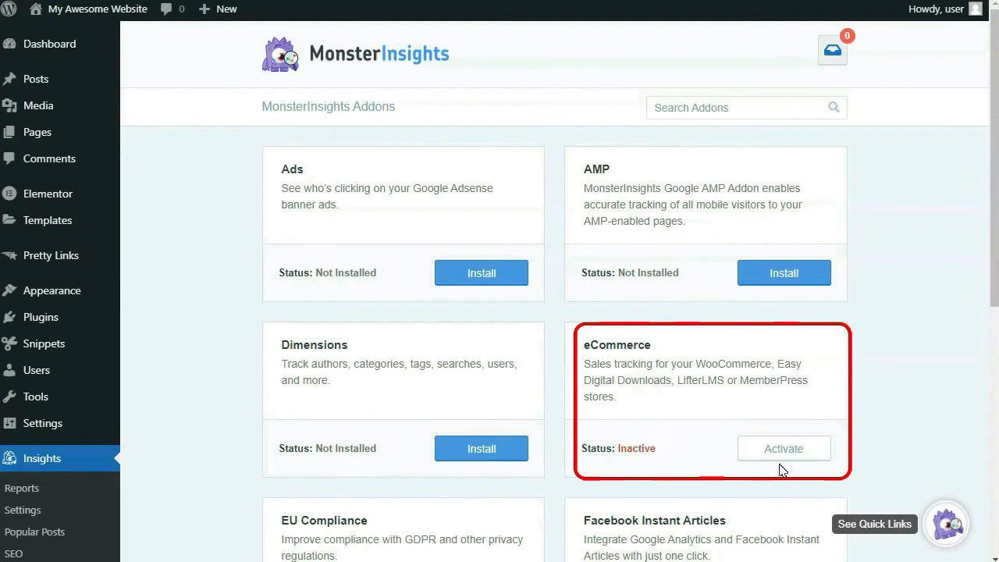
left_click(783, 448)
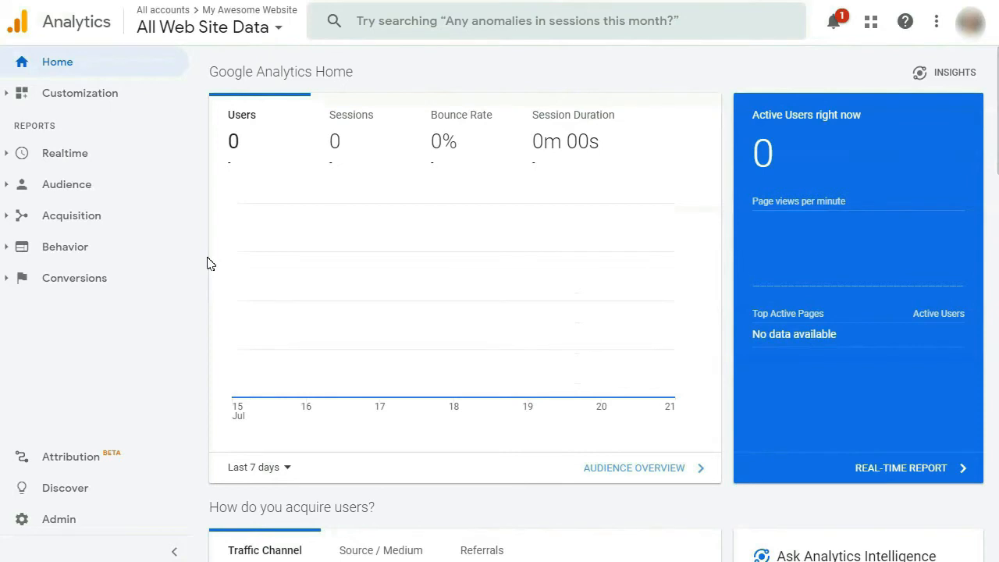
left_click(208, 28)
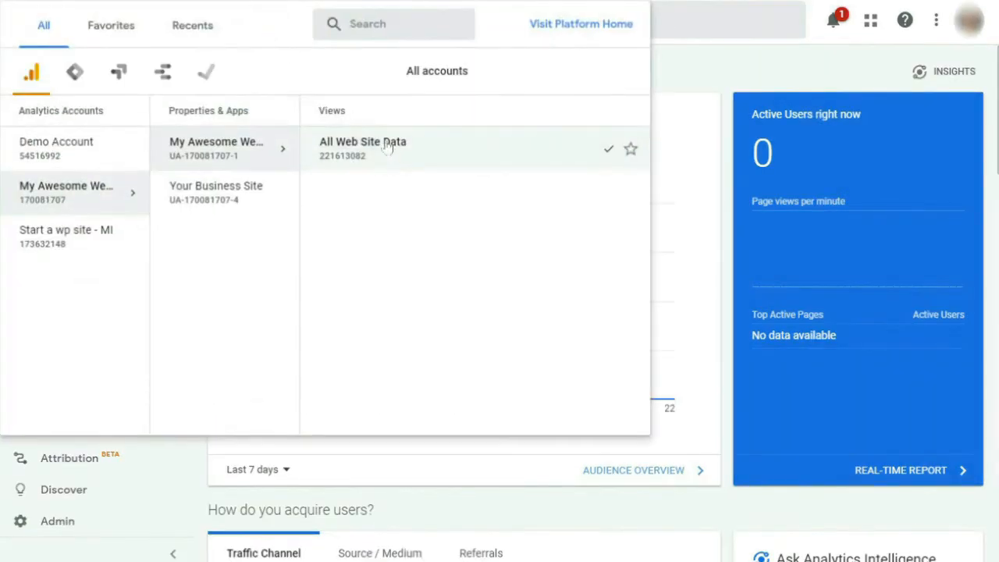
left_click(362, 140)
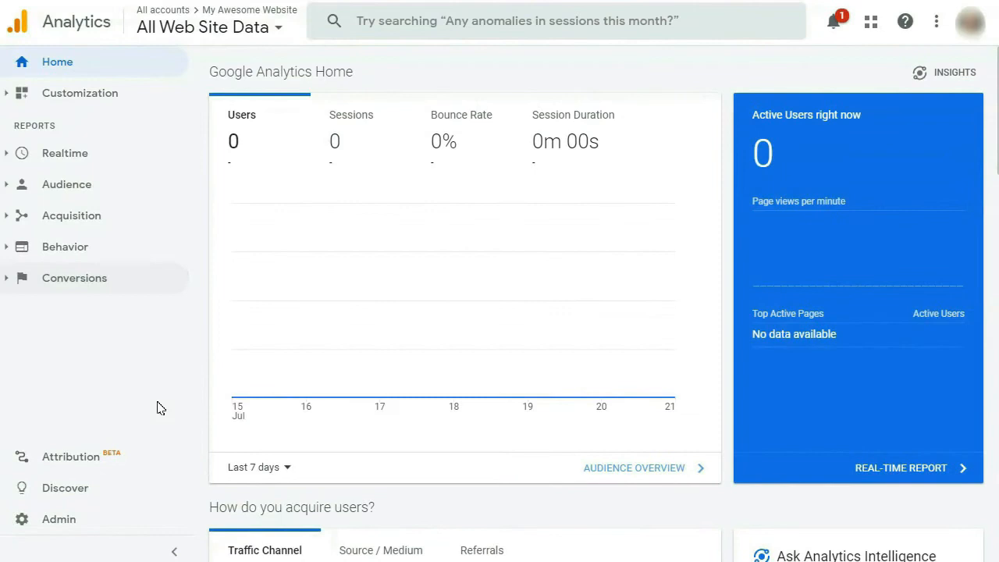
mouse_move(59, 518)
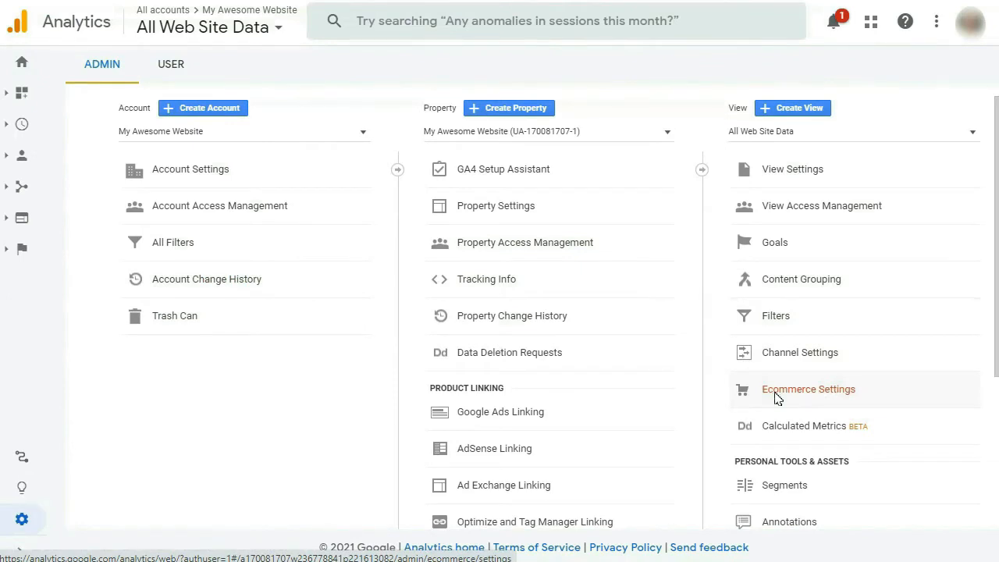
- Enable Ecommerce and Enhanced Ecommerce Reporting for the All Web Site Data view and save
left_click(809, 389)
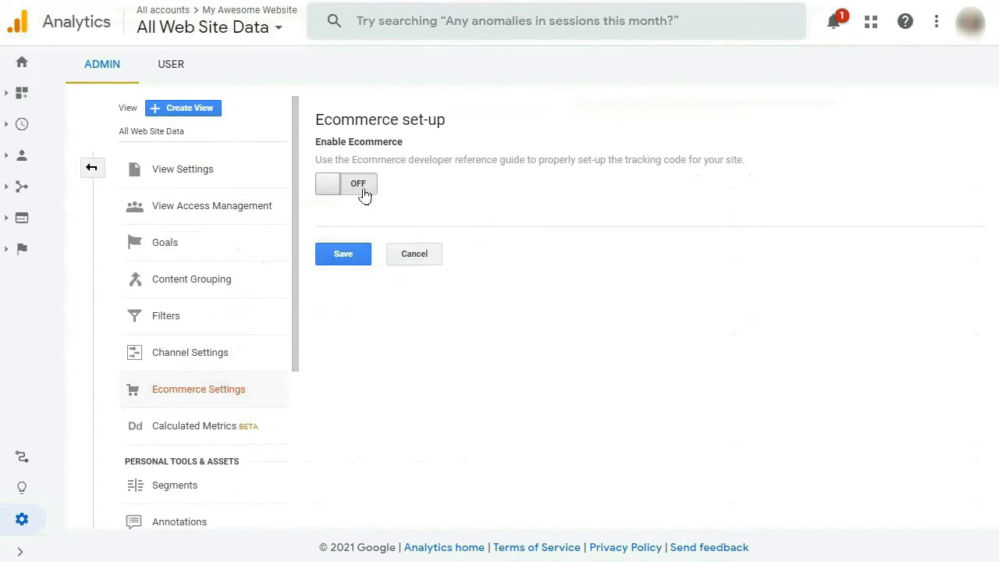
left_click(347, 184)
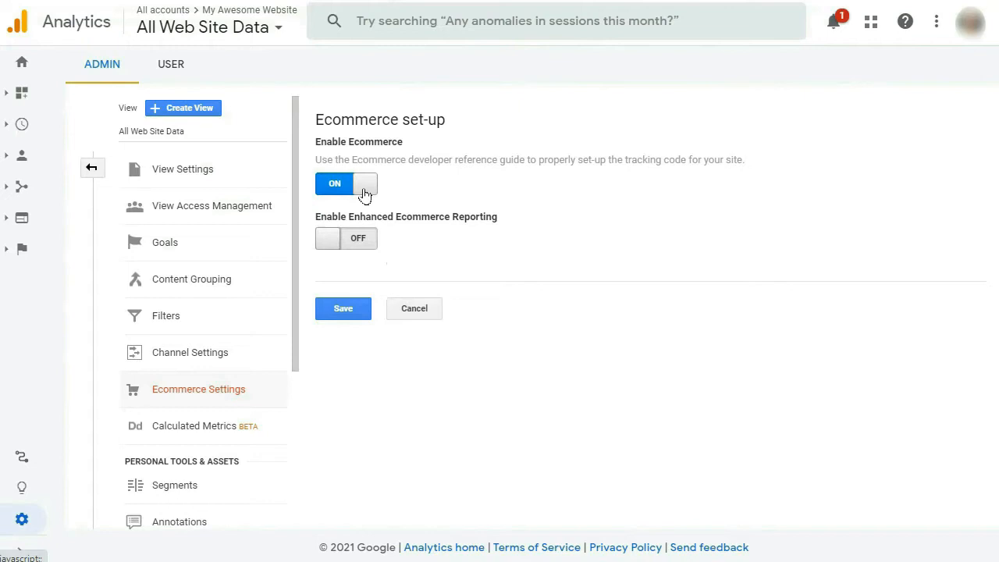
mouse_move(357, 228)
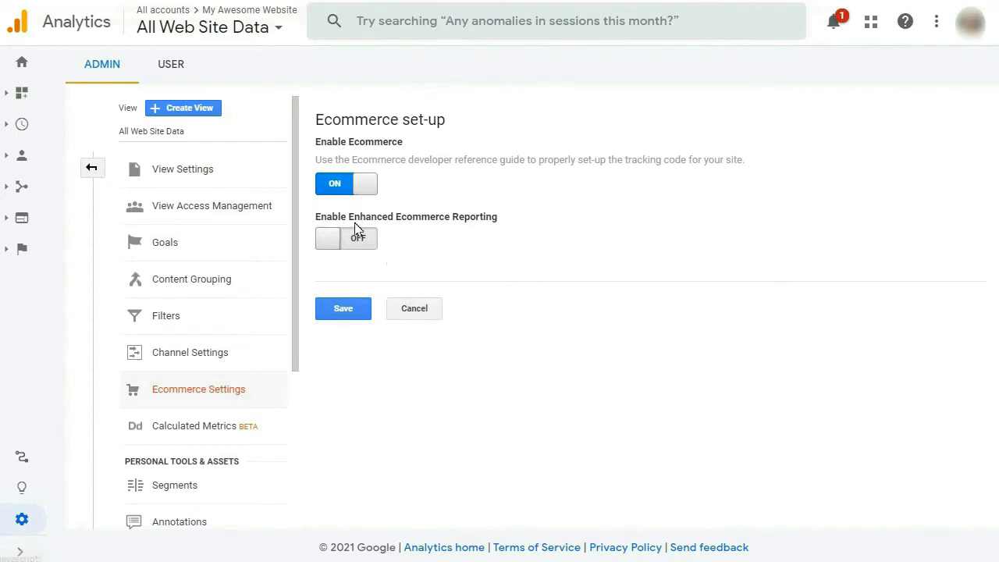
left_click(346, 237)
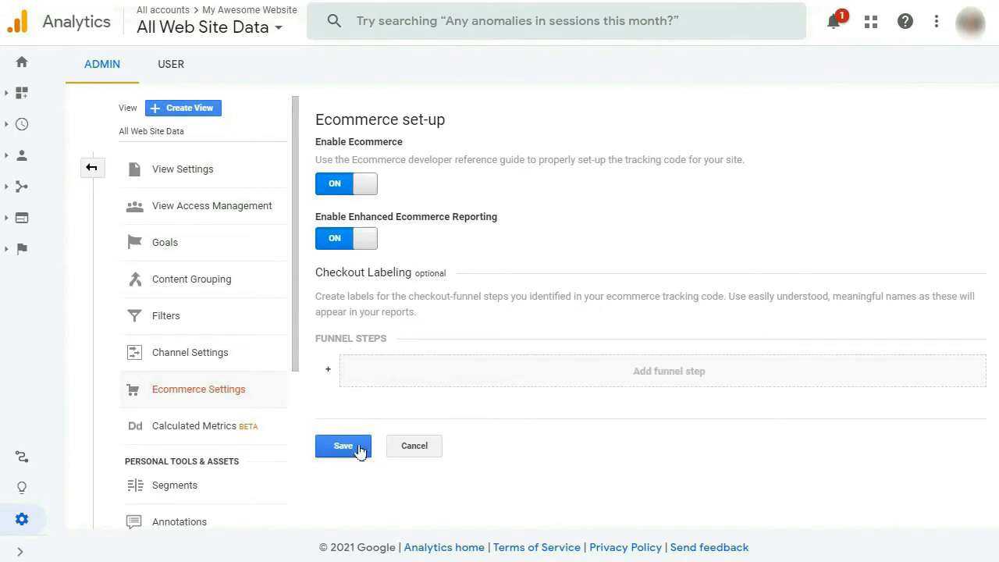
mouse_move(349, 456)
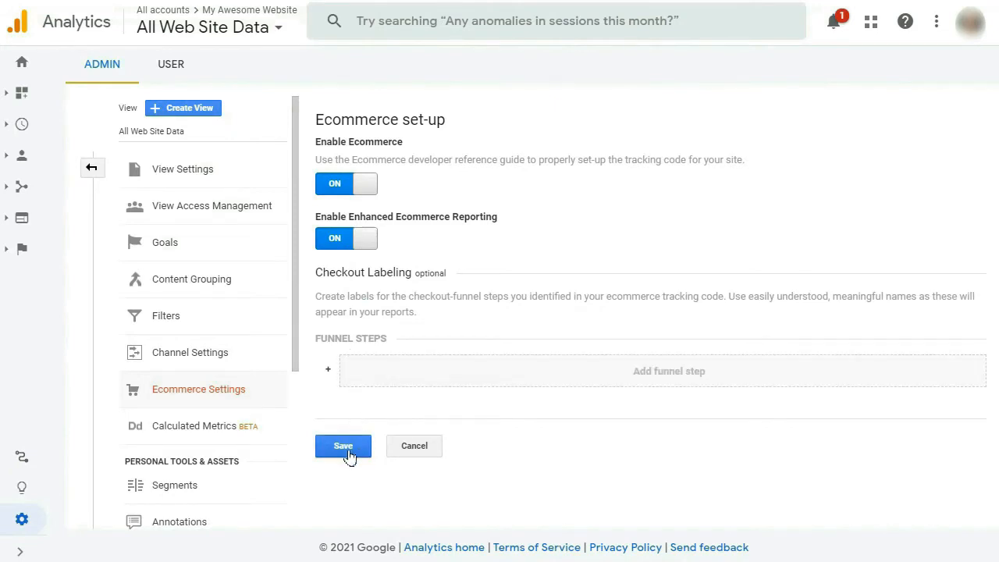
left_click(343, 447)
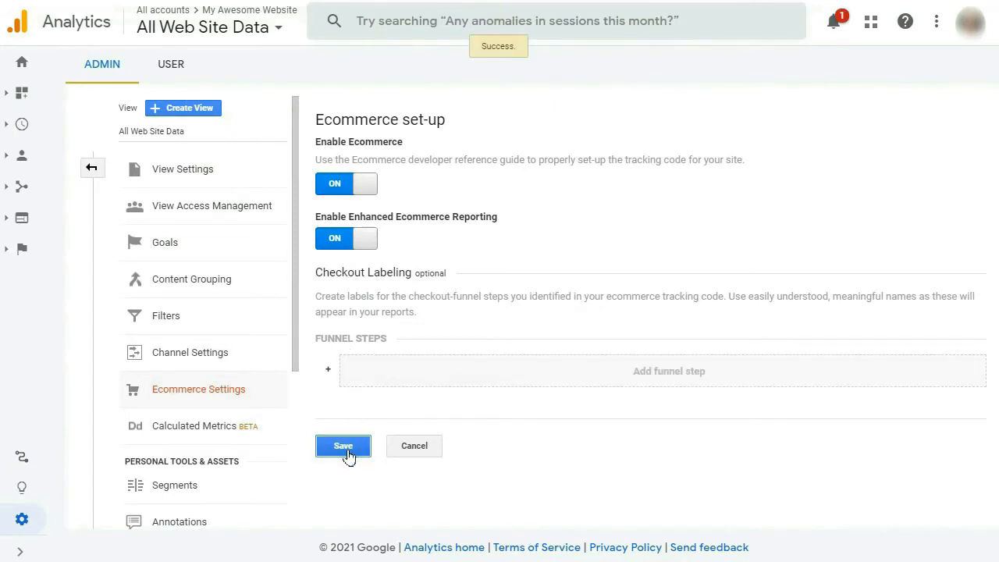
left_click(344, 447)
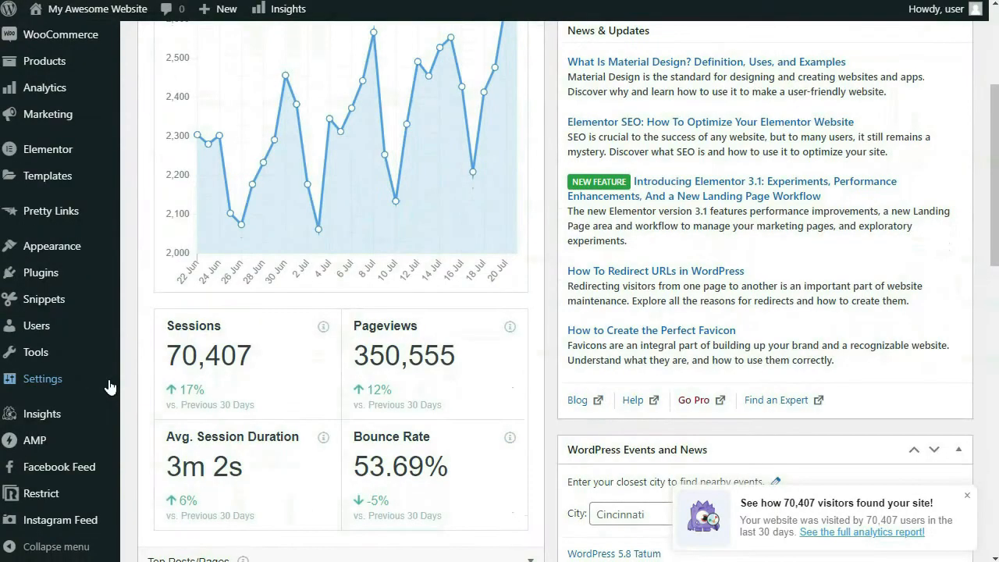
- Turn on Use Enhanced eCommerce in Insights > Settings > eCommerce
left_click(41, 414)
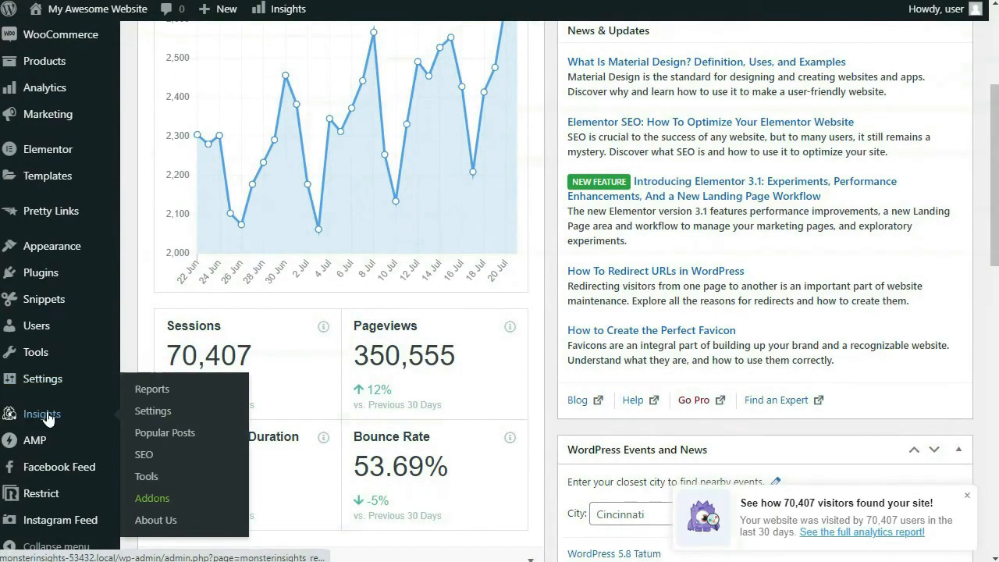
mouse_move(153, 411)
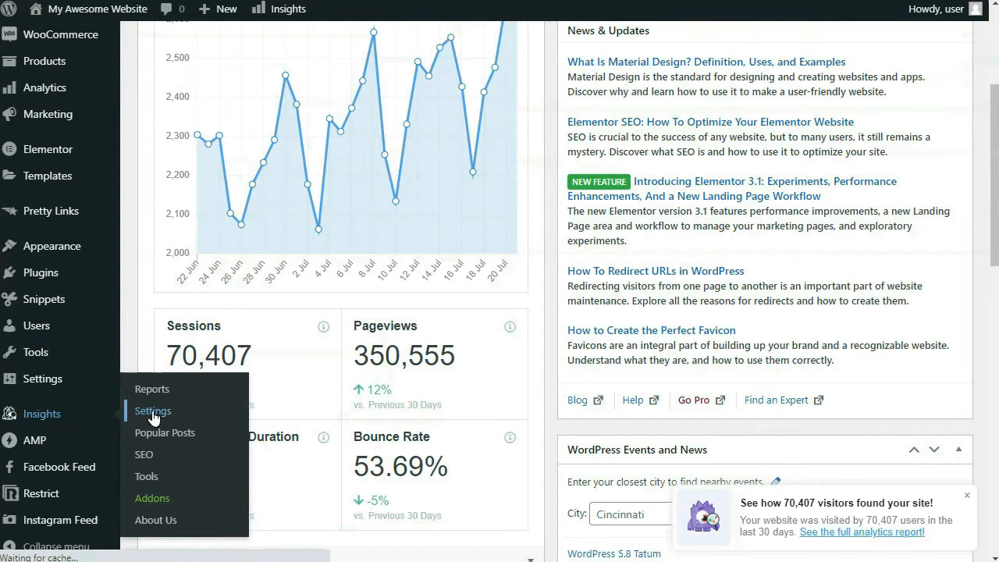
left_click(153, 411)
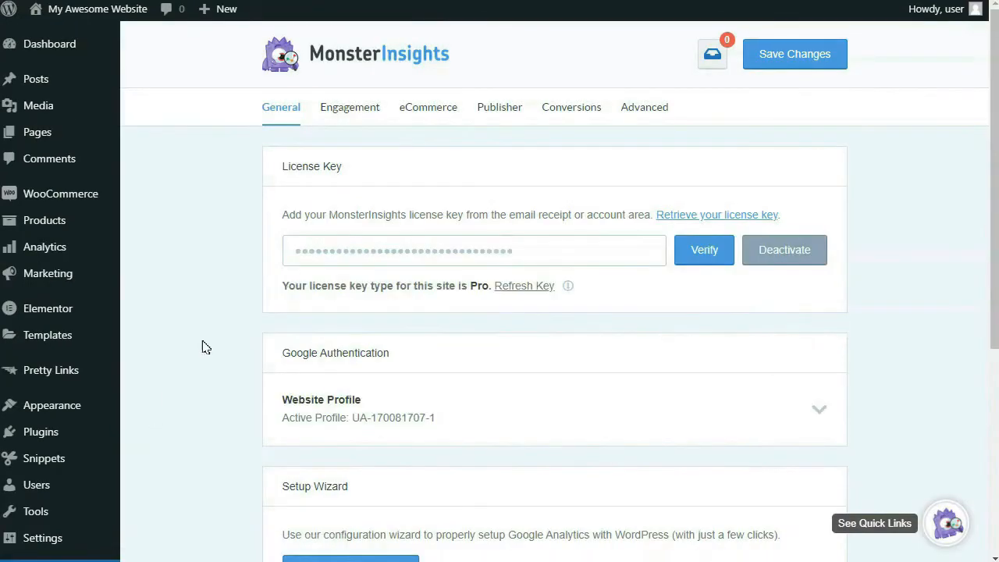
left_click(427, 106)
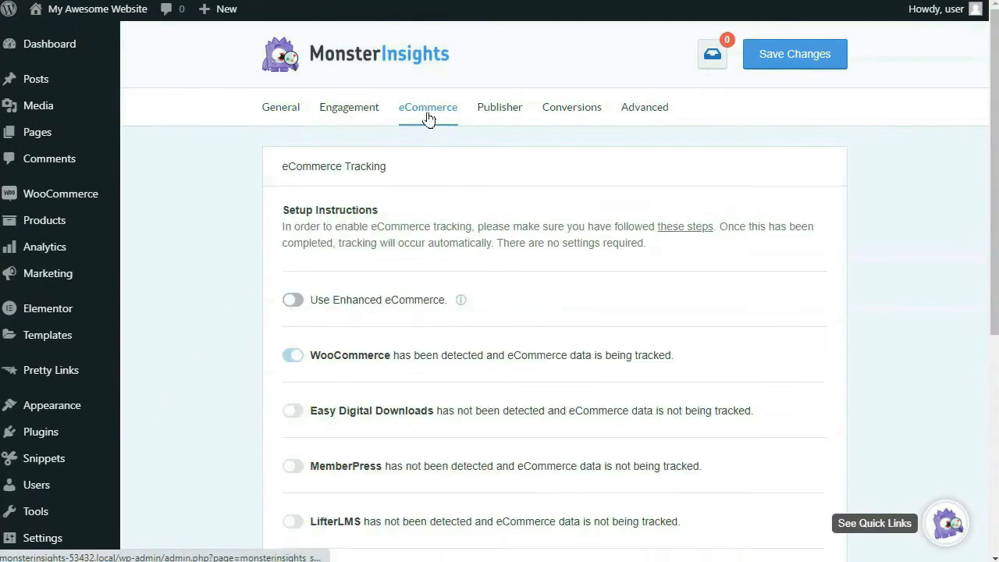
mouse_move(303, 304)
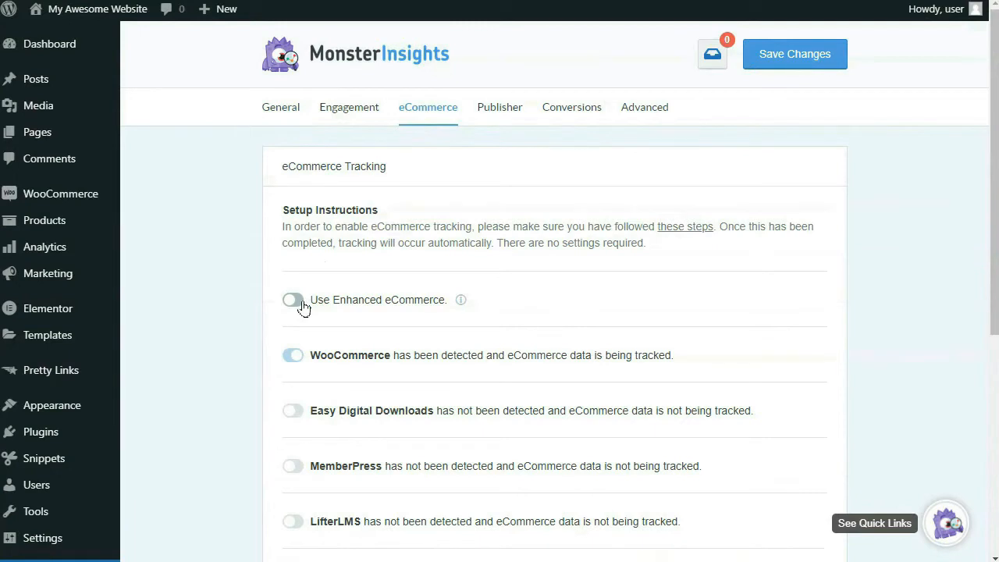
left_click(293, 299)
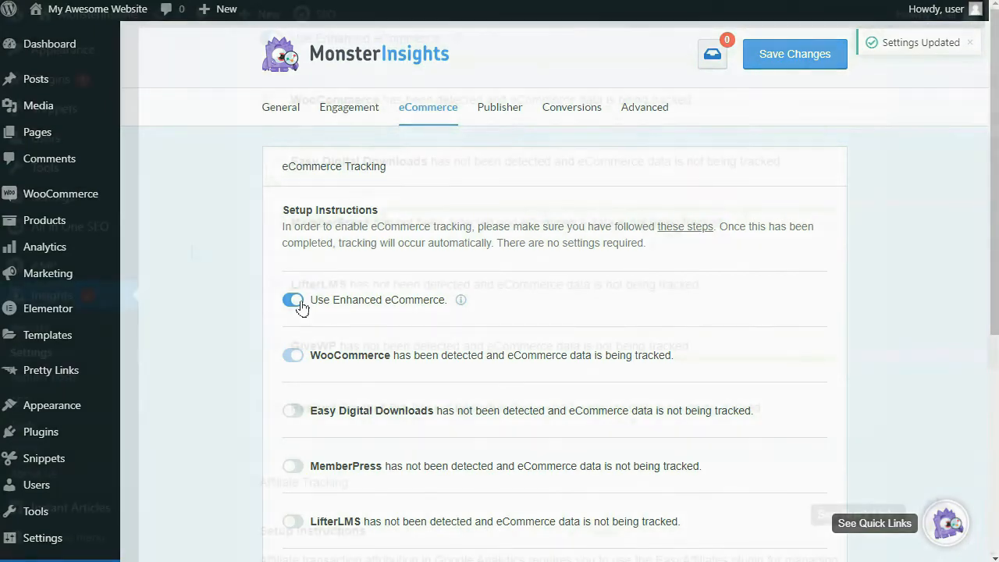
scroll("down", 3)
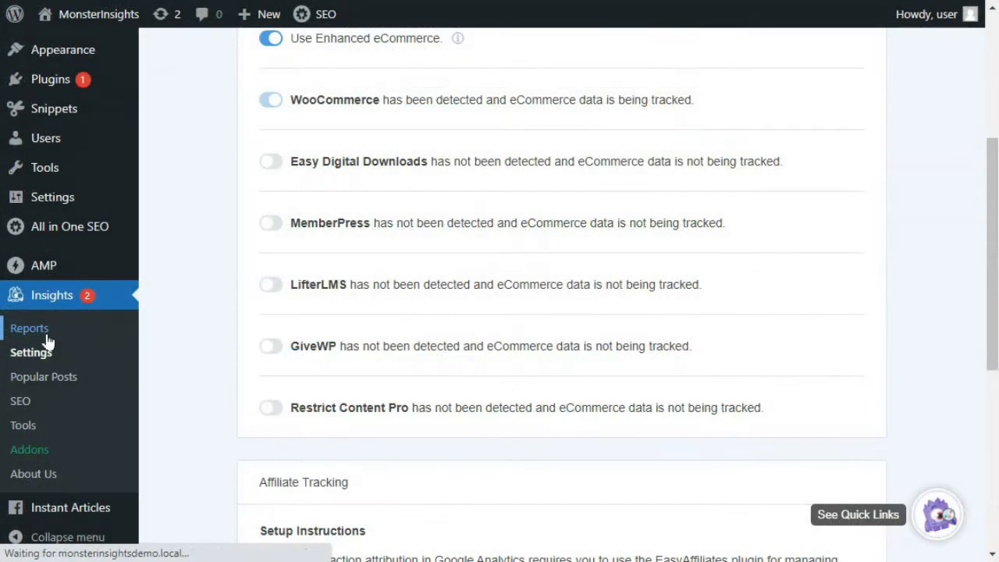
- View the Insights eCommerce report: conversion rate, transactions, revenue, top products and conversion sources
left_click(30, 328)
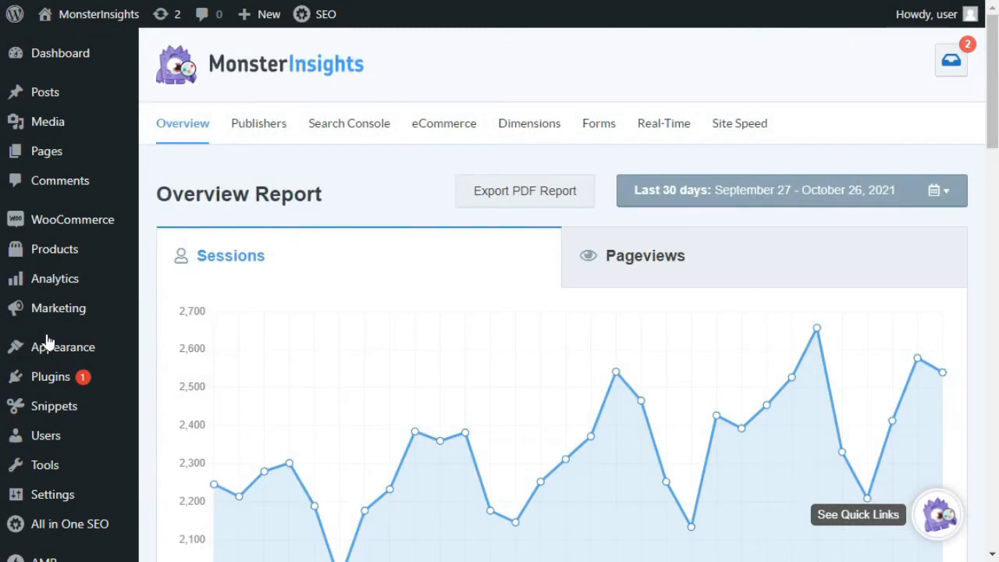
mouse_move(443, 123)
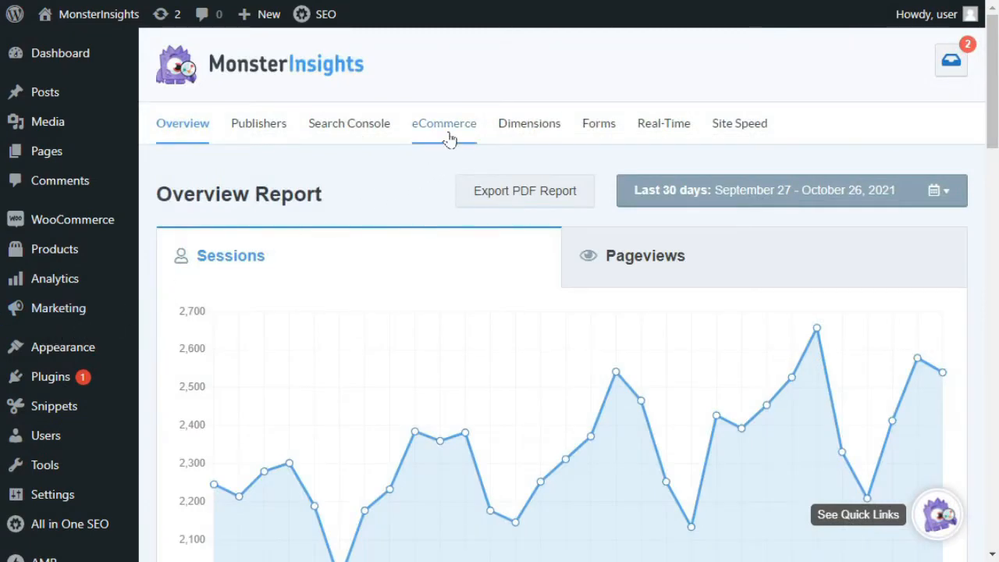
left_click(444, 124)
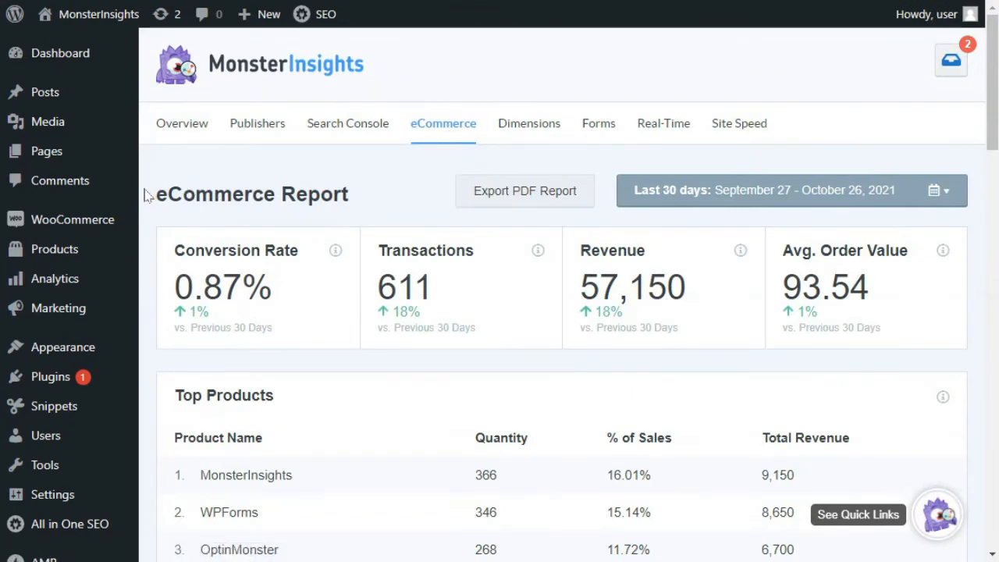
scroll("down", 3)
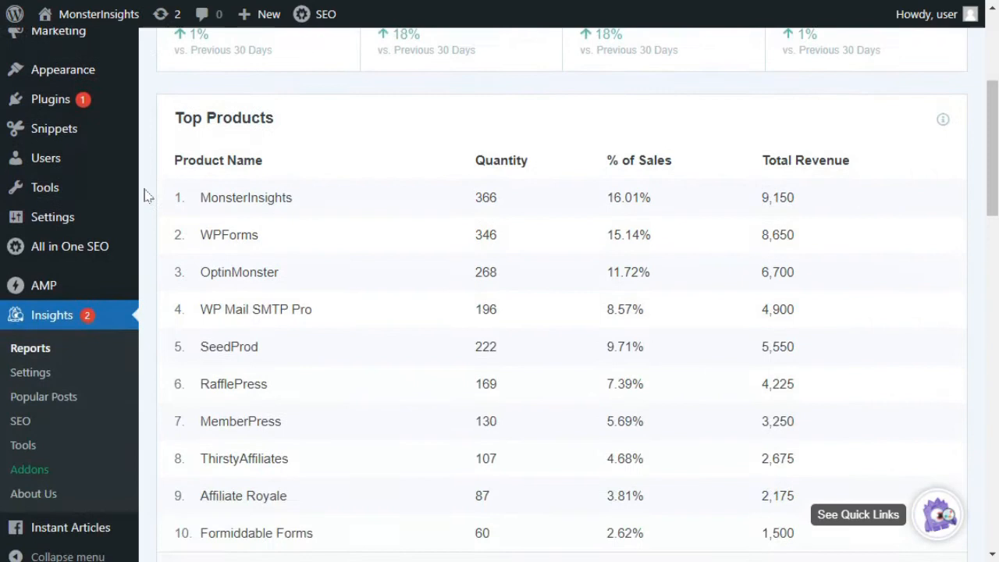
scroll("down", 3)
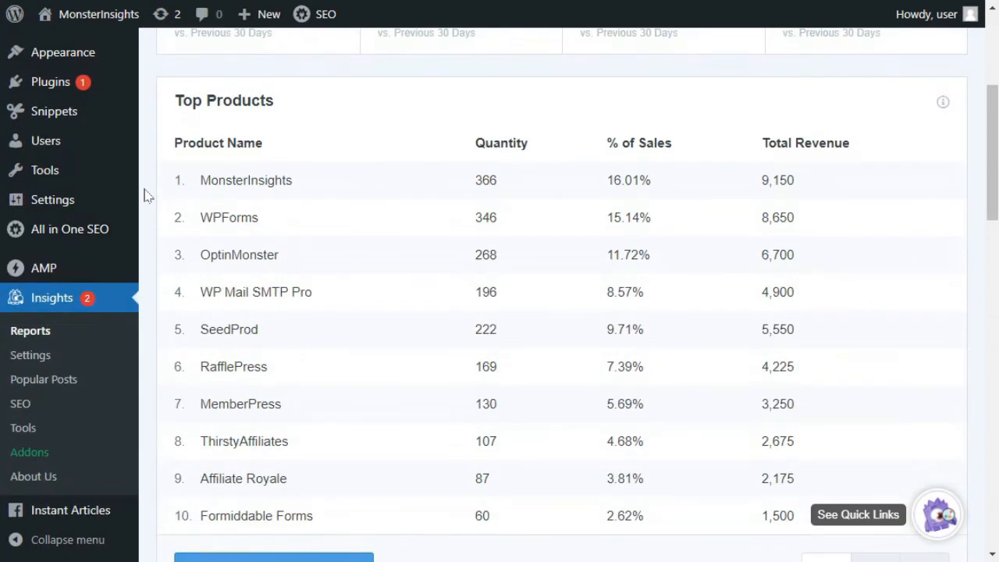
scroll("down", 3)
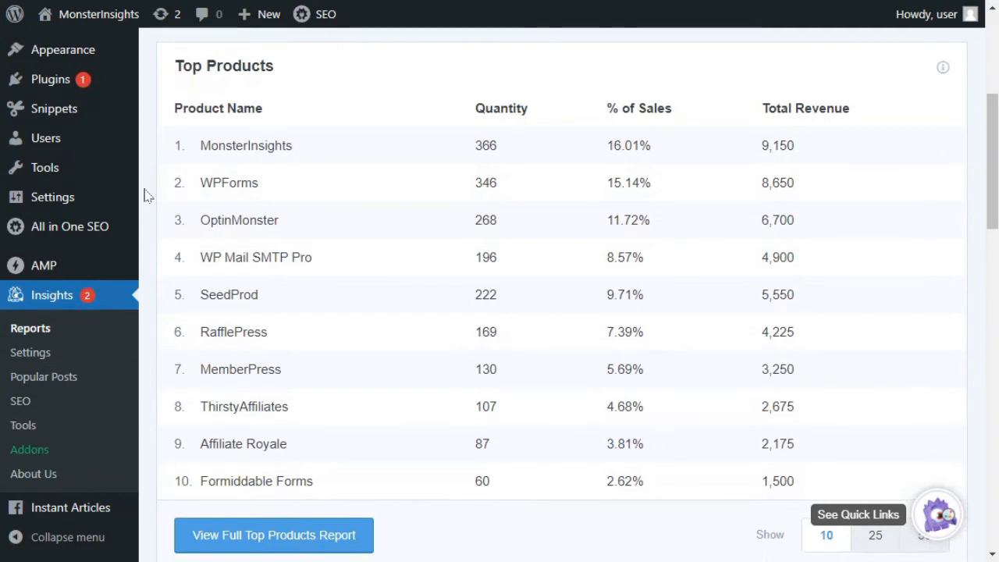
scroll("down", 3)
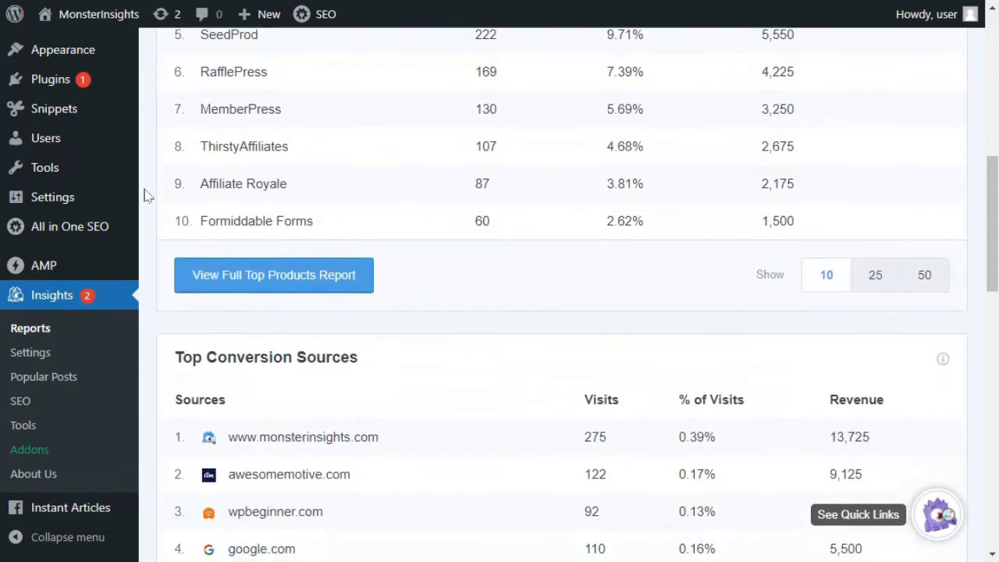
scroll("down", 3)
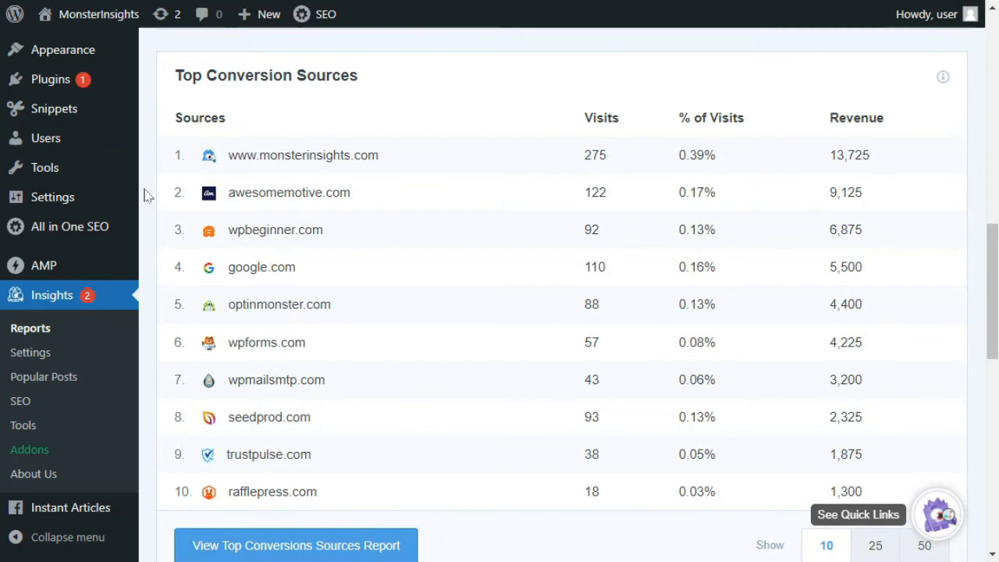
scroll("down", 3)
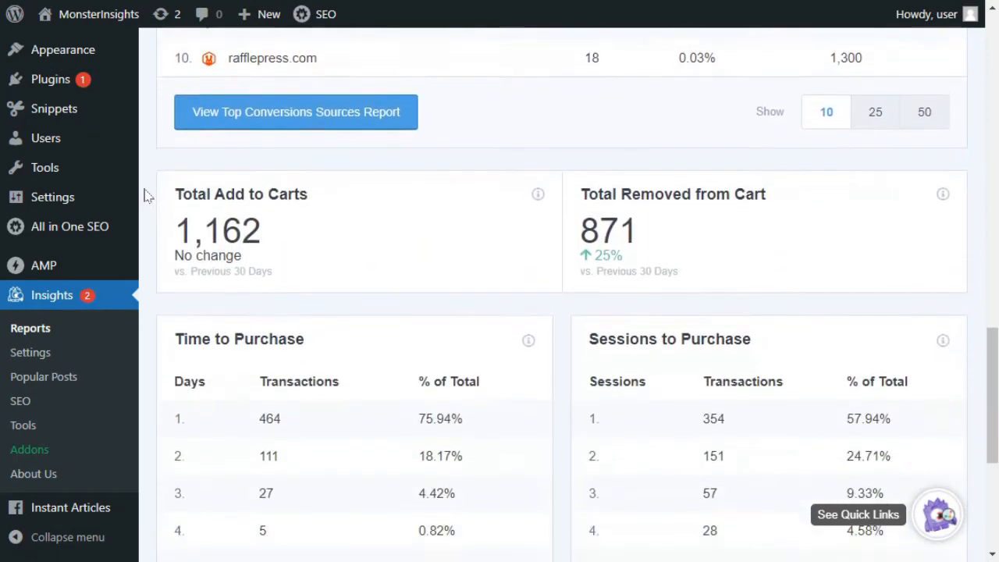
scroll("down", 3)
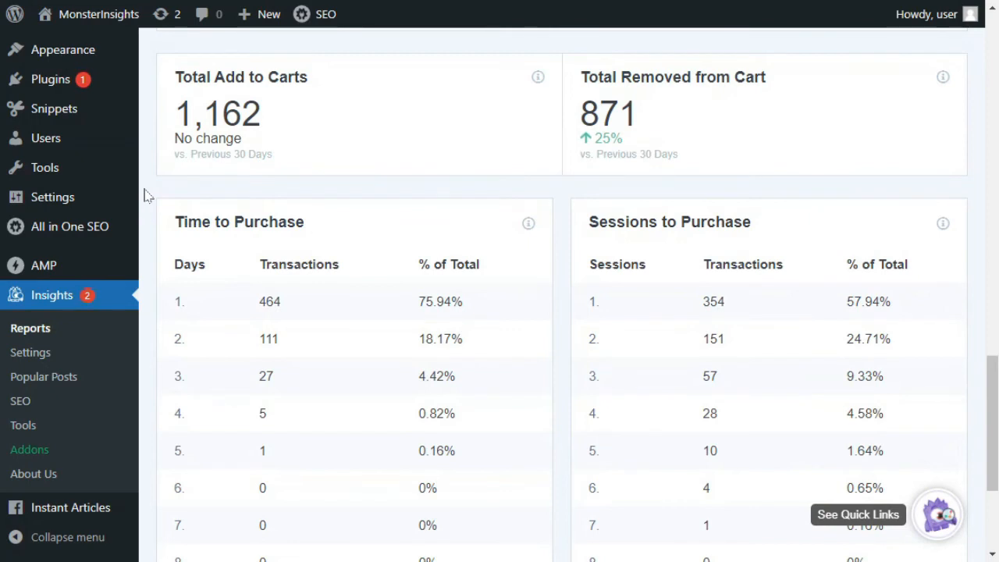
scroll("up", 3)
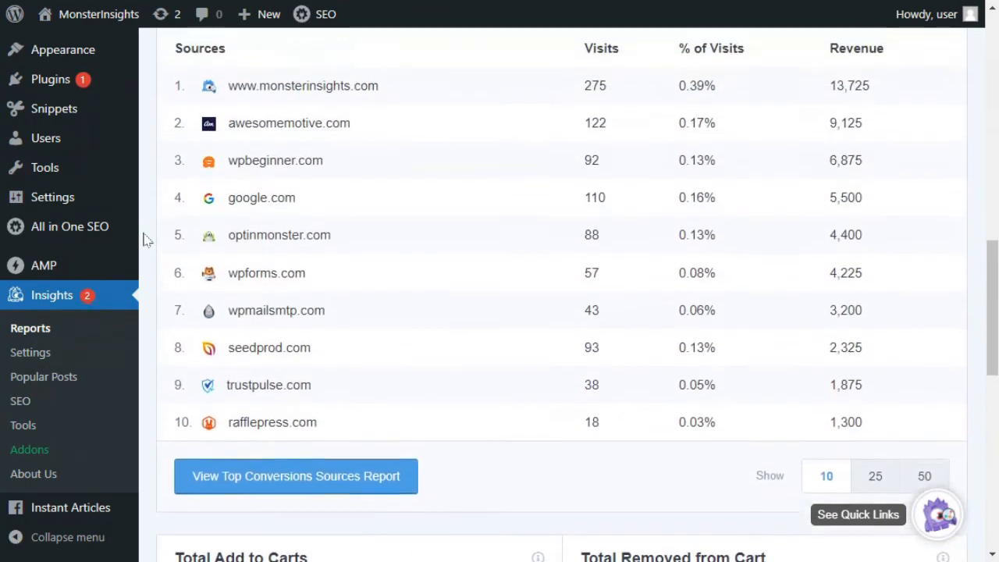
scroll("up", 3)
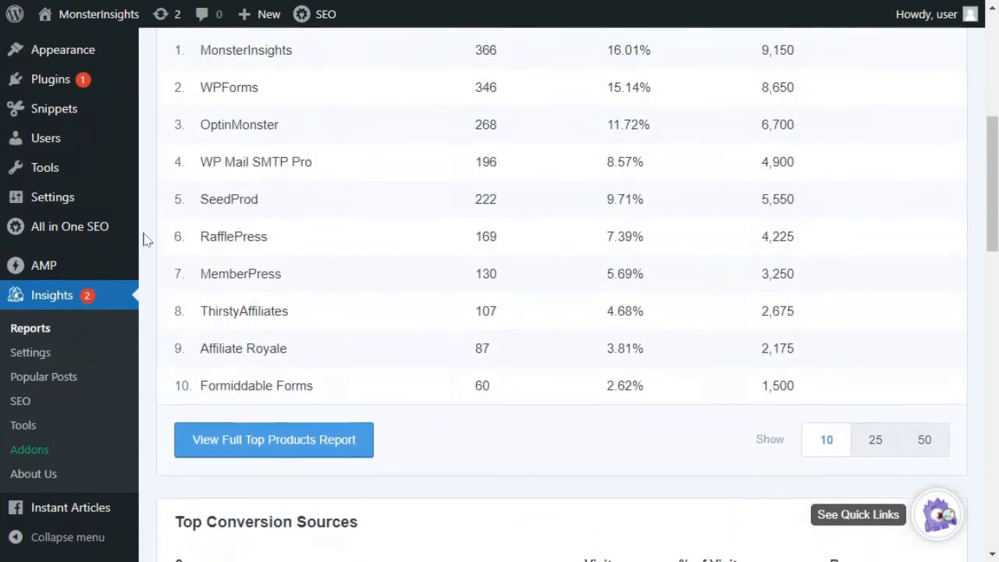
scroll("up", 3)
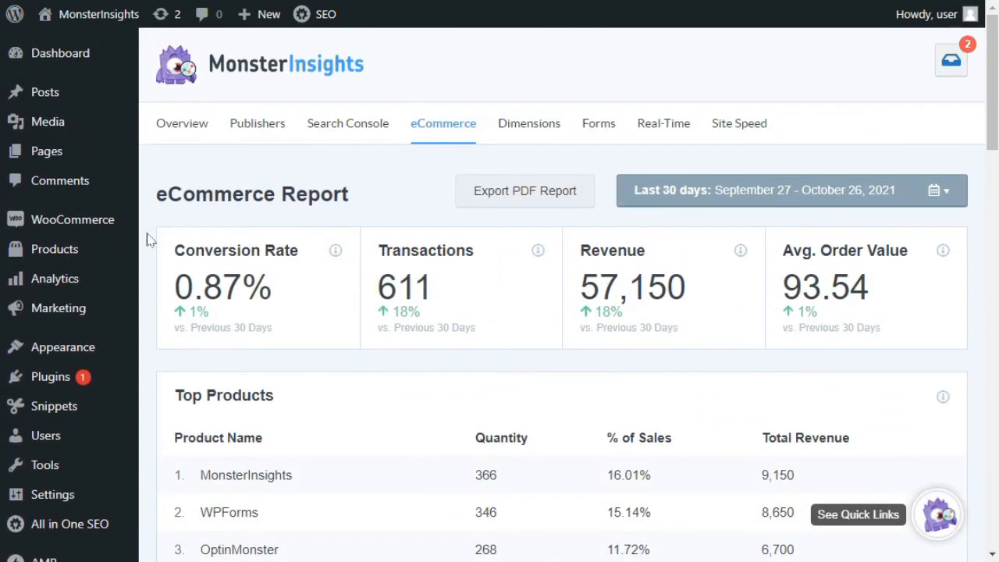
mouse_move(219, 184)
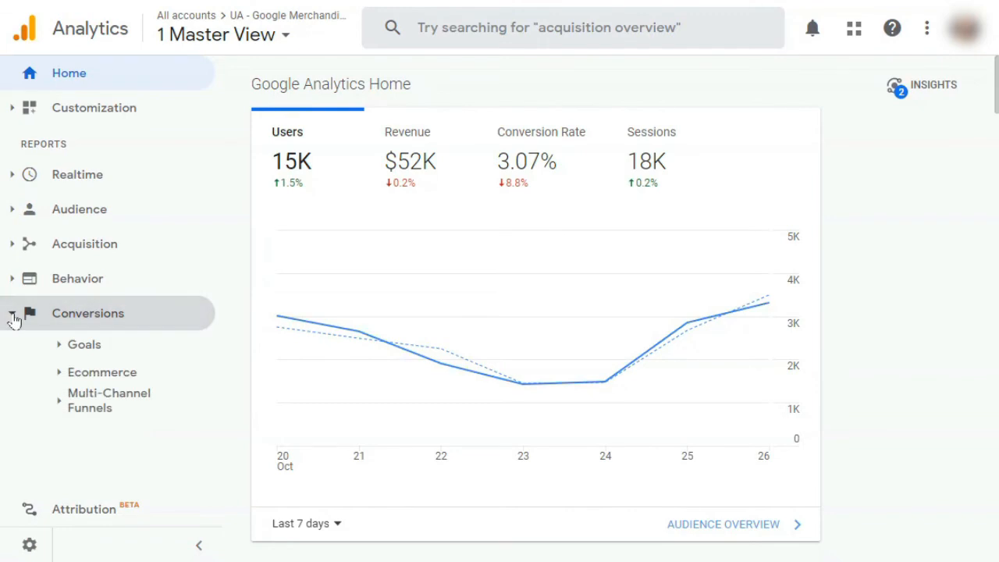
- View Conversions > Ecommerce > Product Performance with per-product revenue, purchases and quantity
left_click(101, 371)
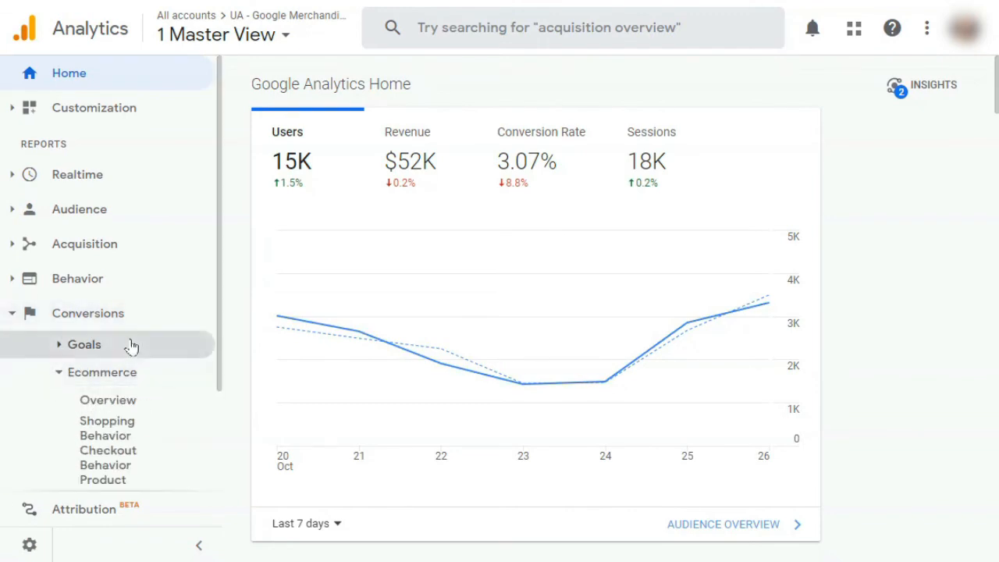
left_click(103, 351)
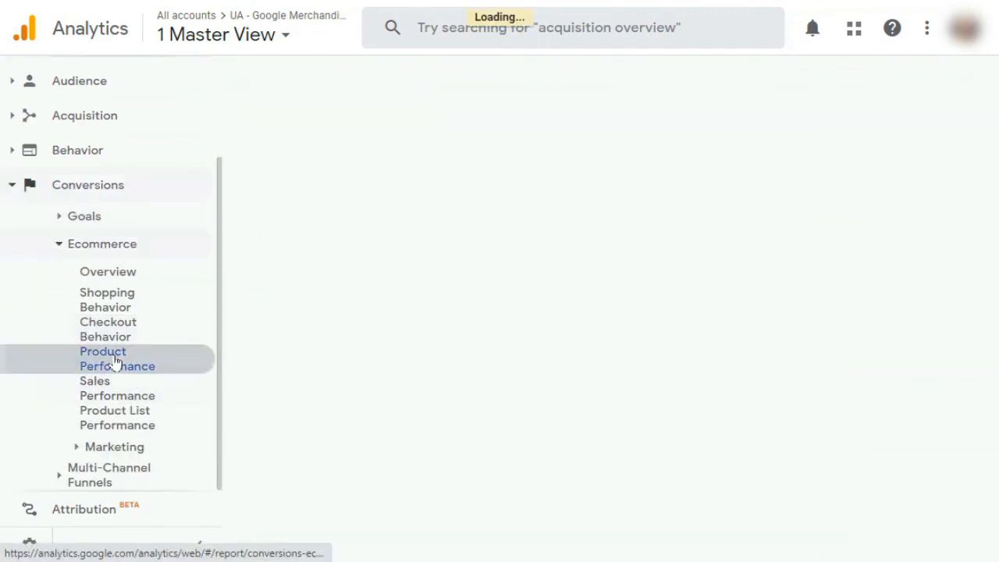
left_click(103, 358)
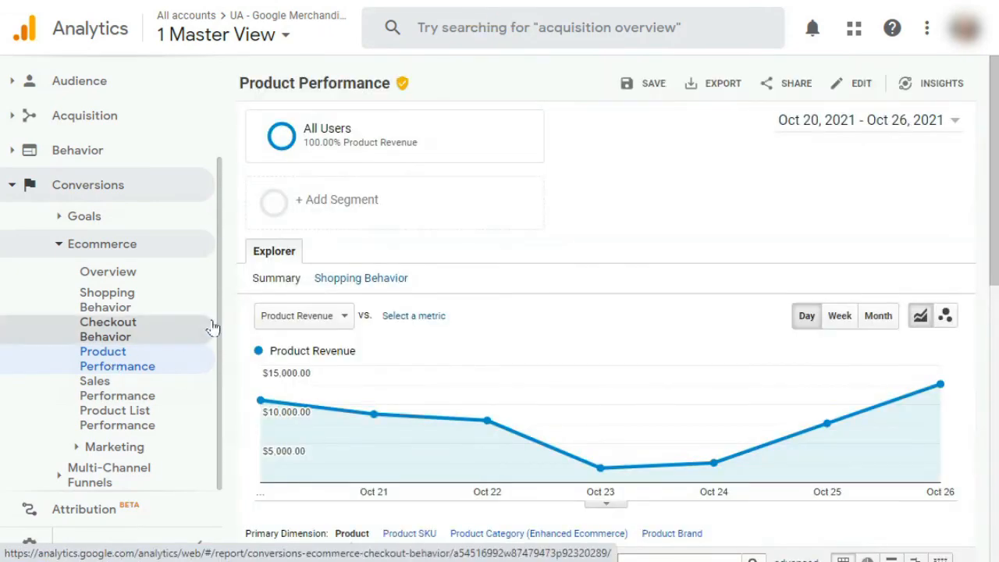
scroll("down", 3)
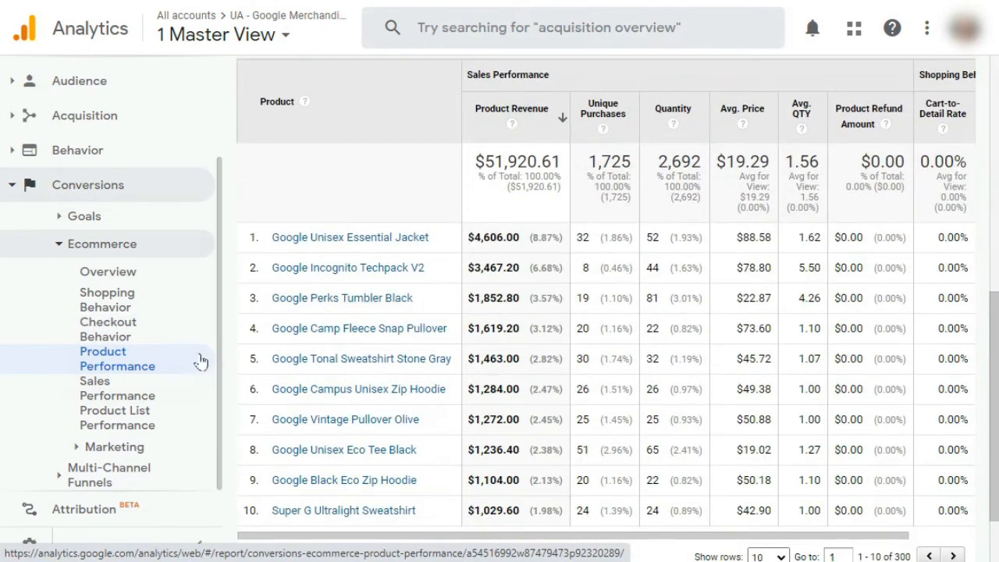